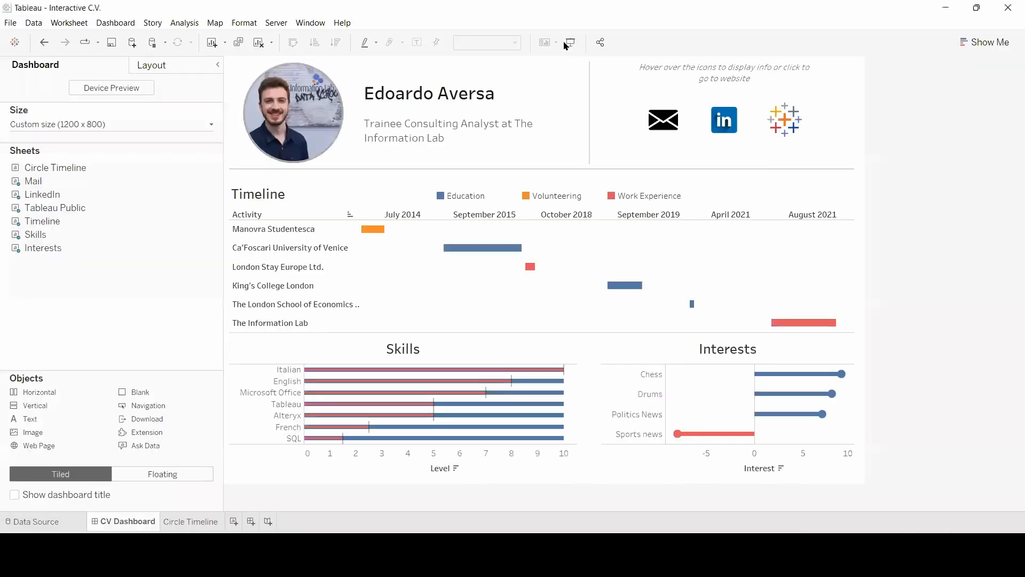
- Inspect the CV Dashboard header's spacer, outer container, contact-icon container and icon row
{"action": "left_click", "coordinate": [280, 119]}
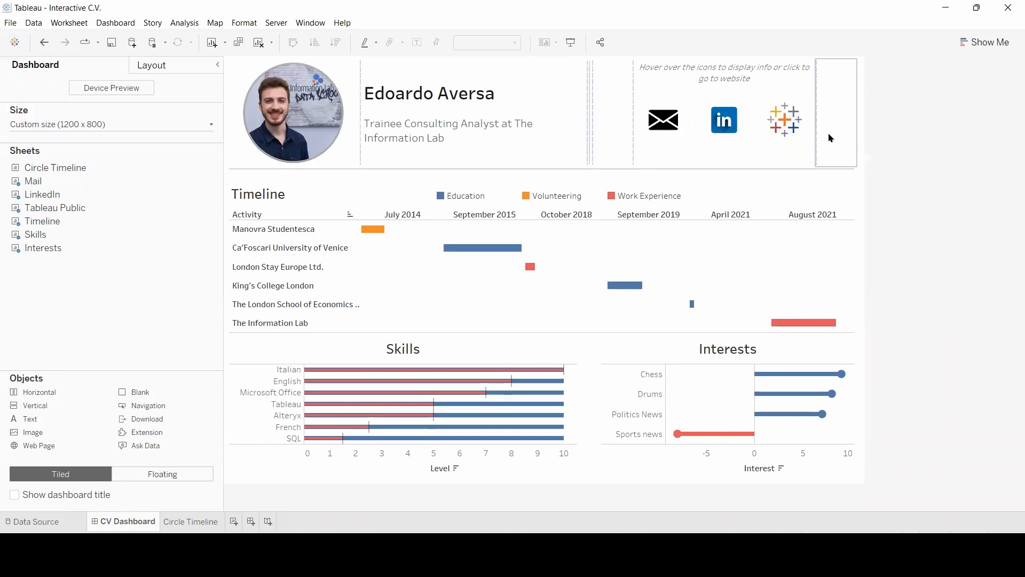
{"action": "left_click", "coordinate": [292, 112]}
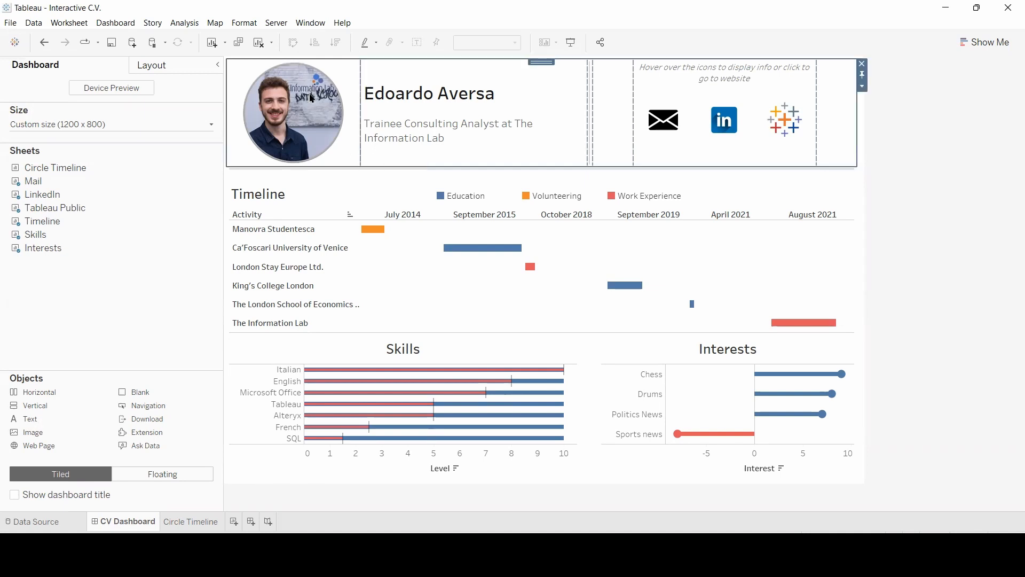
{"action": "left_click", "coordinate": [310, 99]}
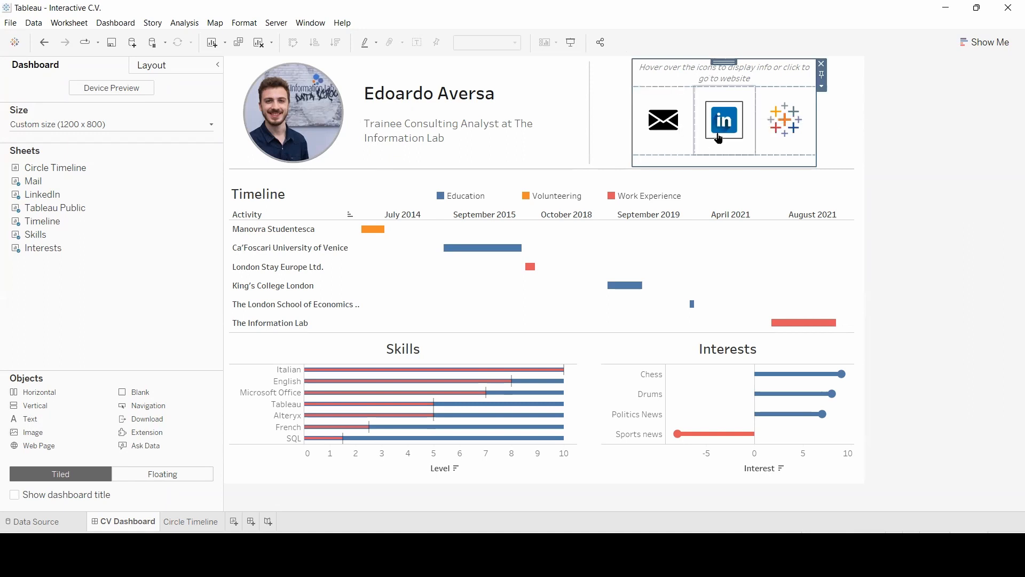
{"action": "mouse_move", "coordinate": [700, 78]}
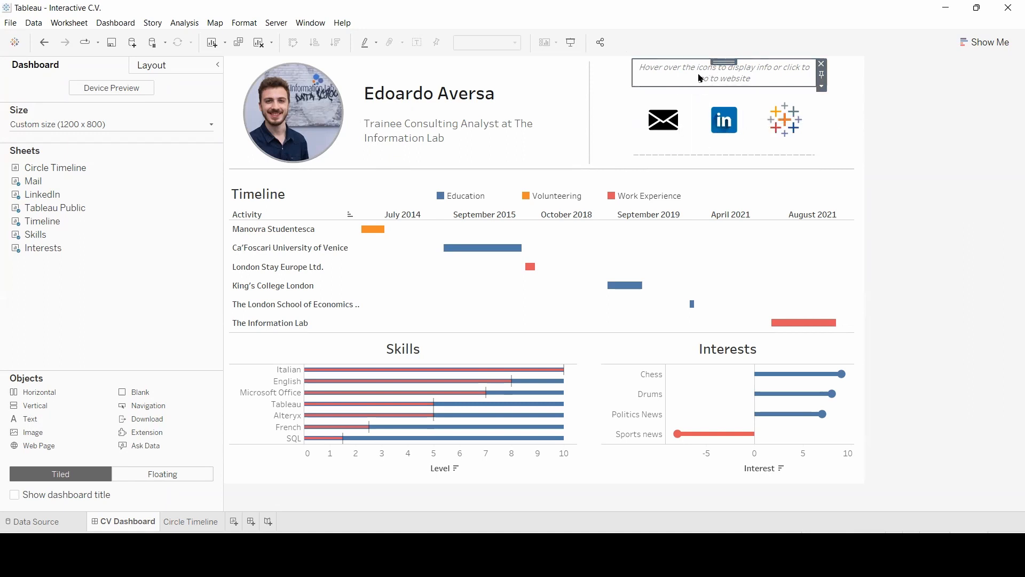
{"action": "left_click", "coordinate": [663, 120]}
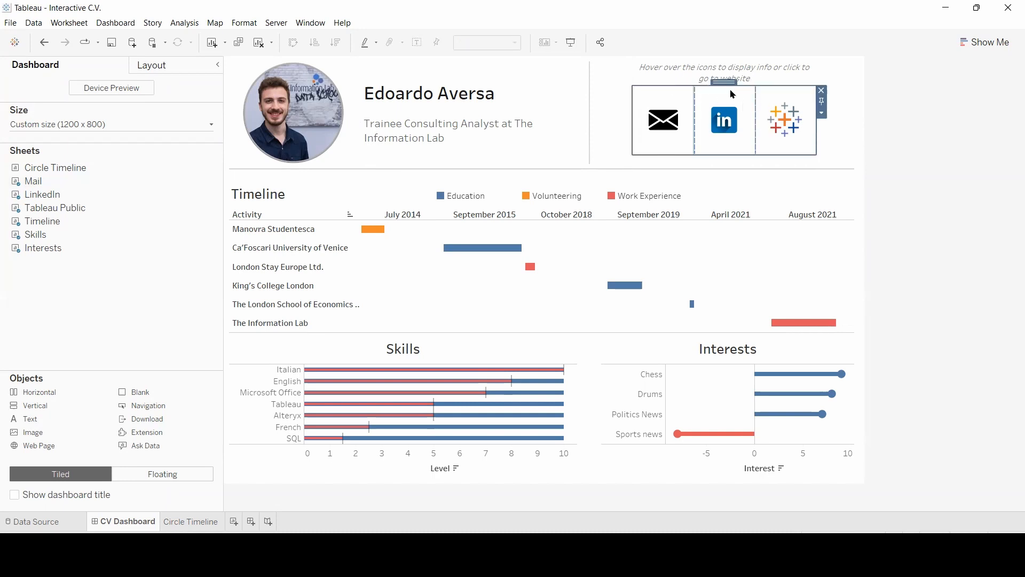
{"action": "mouse_move", "coordinate": [790, 126]}
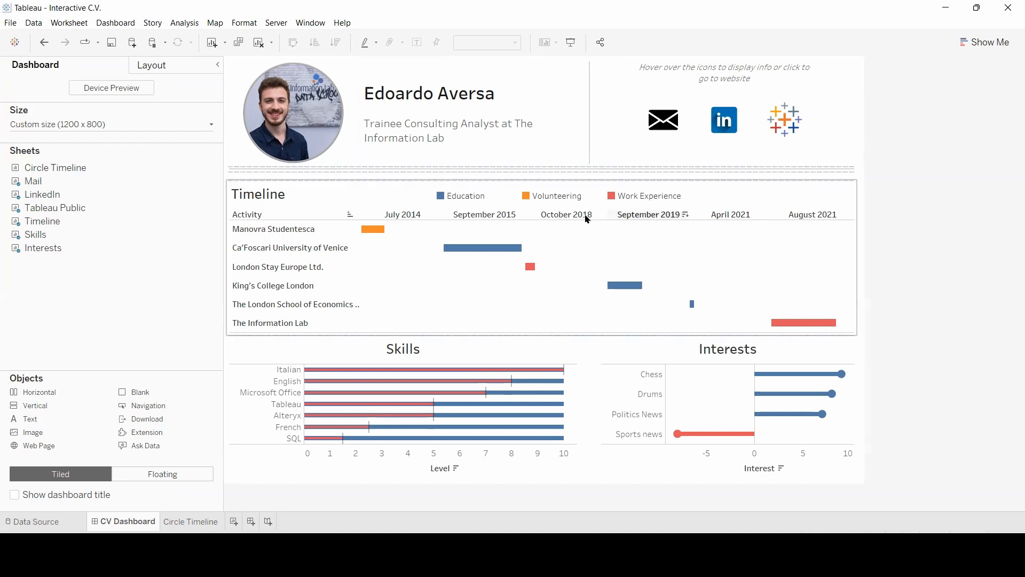
- Show the Layout item hierarchy and locate the header's horizontal container in it
{"action": "left_click", "coordinate": [151, 64]}
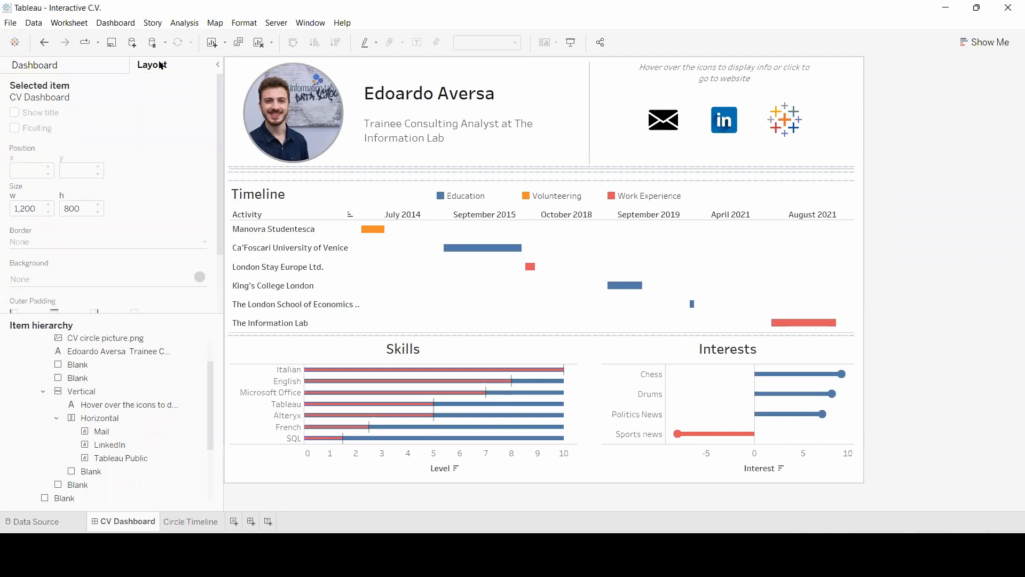
{"action": "left_click", "coordinate": [105, 337]}
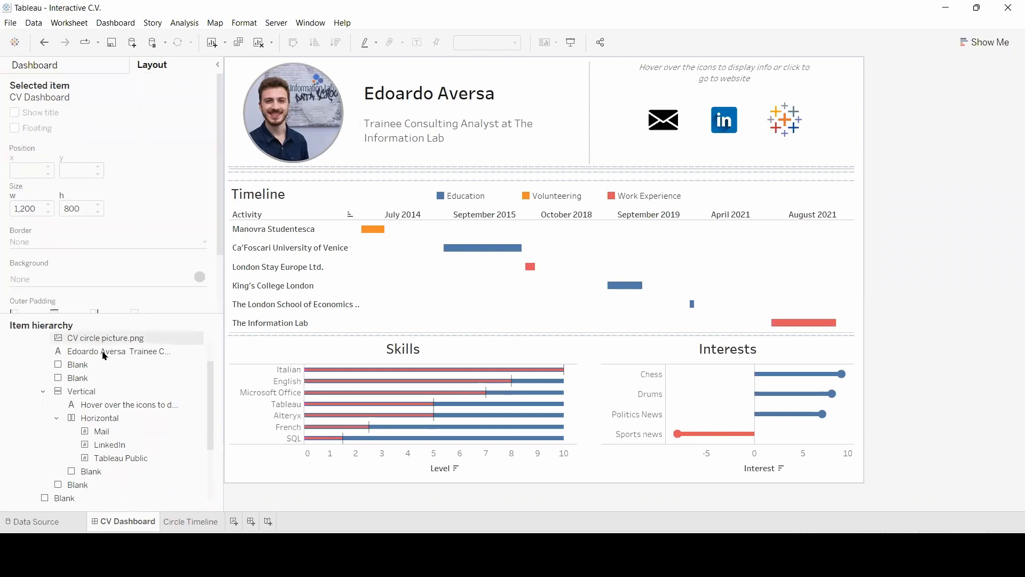
{"action": "left_click", "coordinate": [72, 378]}
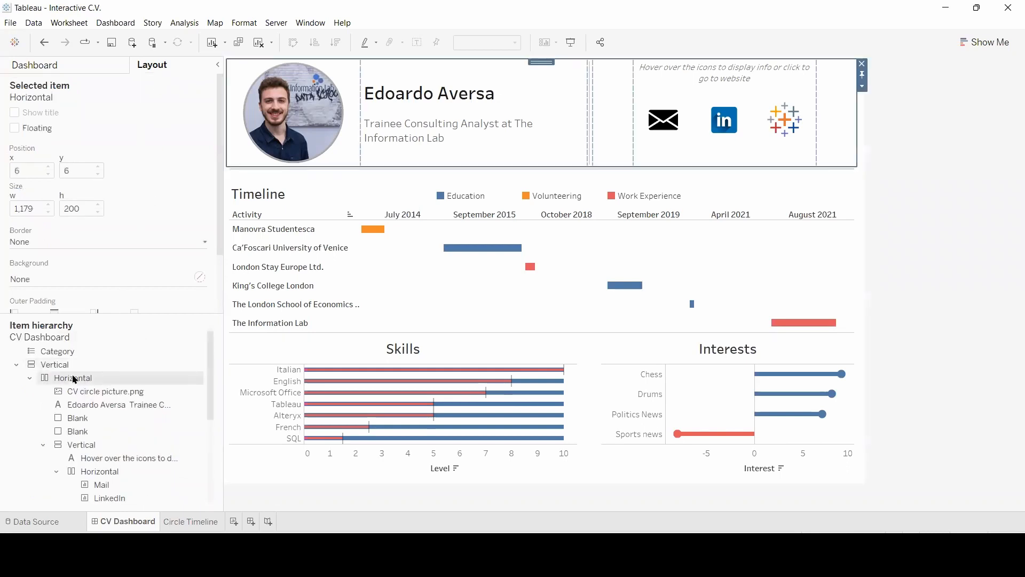
{"action": "left_click", "coordinate": [77, 430]}
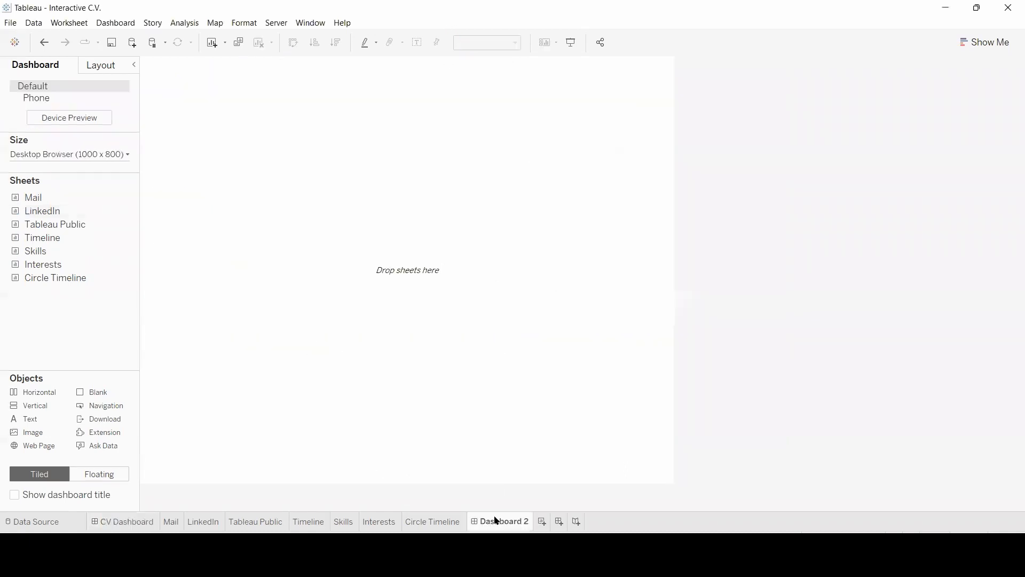
{"action": "mouse_move", "coordinate": [423, 438]}
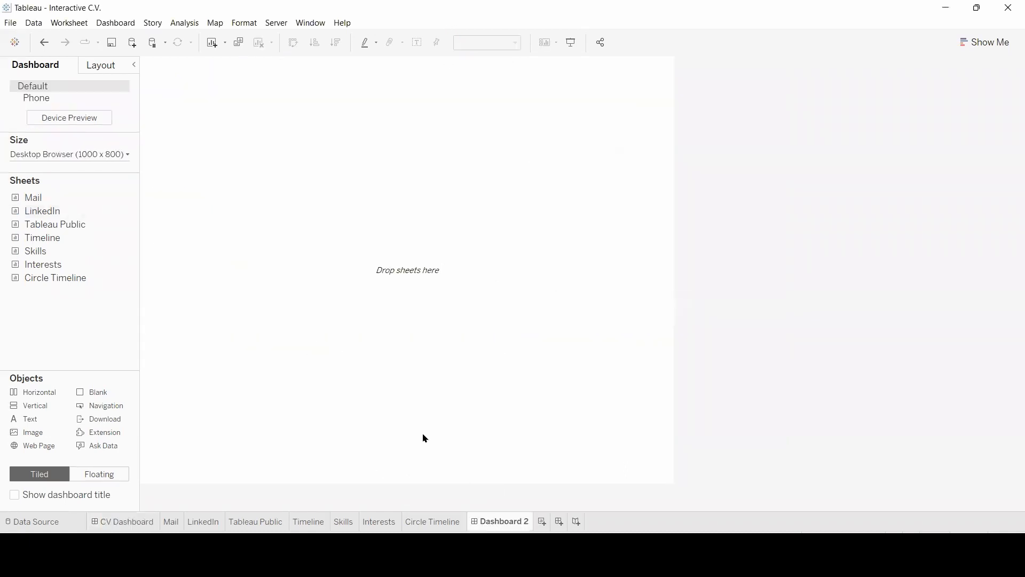
- Give Dashboard 2 a custom 1200 × 800 size, checking the CV Dashboard for reference
{"action": "left_click", "coordinate": [68, 153]}
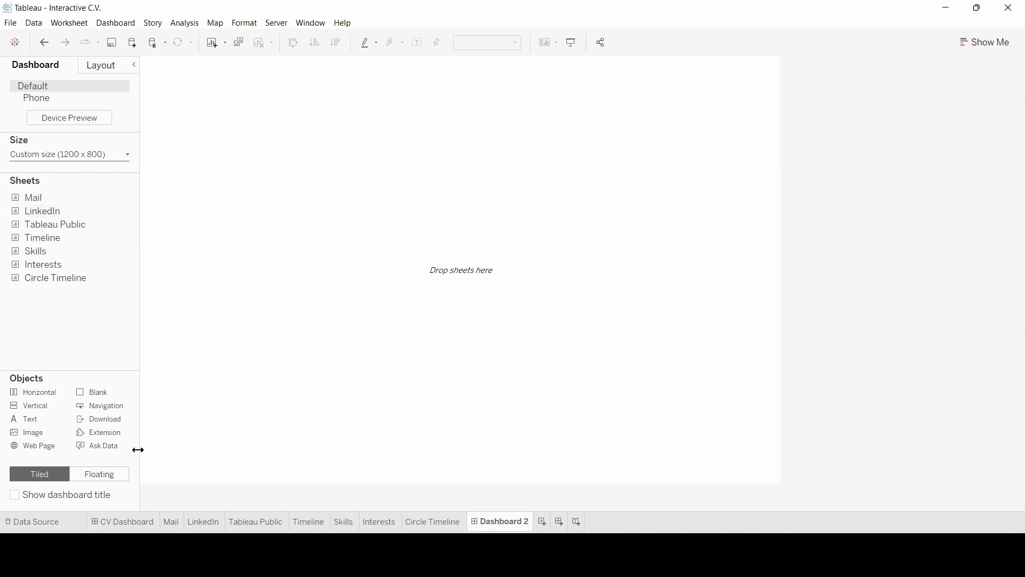
{"action": "left_click", "coordinate": [126, 521]}
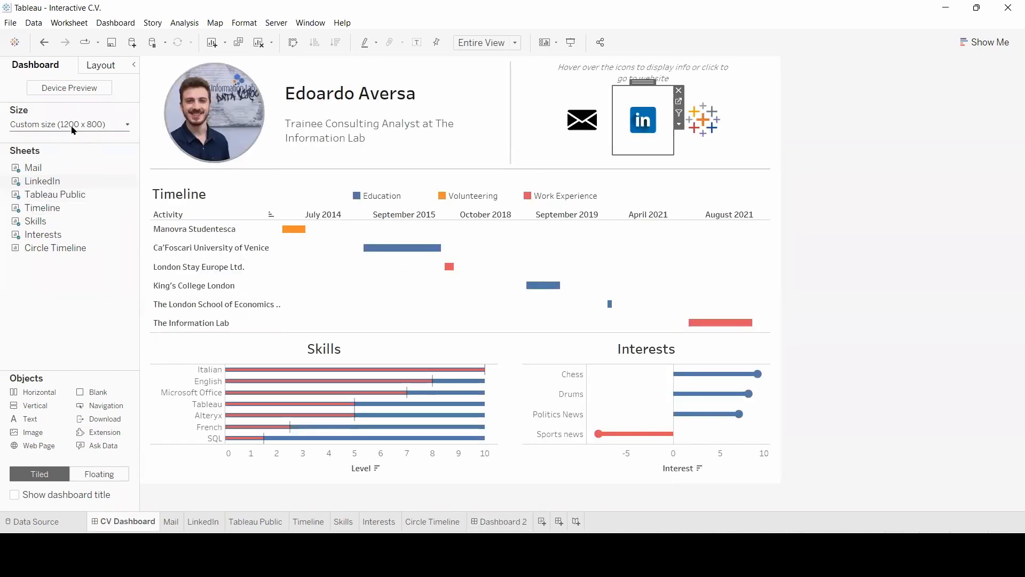
{"action": "left_click", "coordinate": [504, 521]}
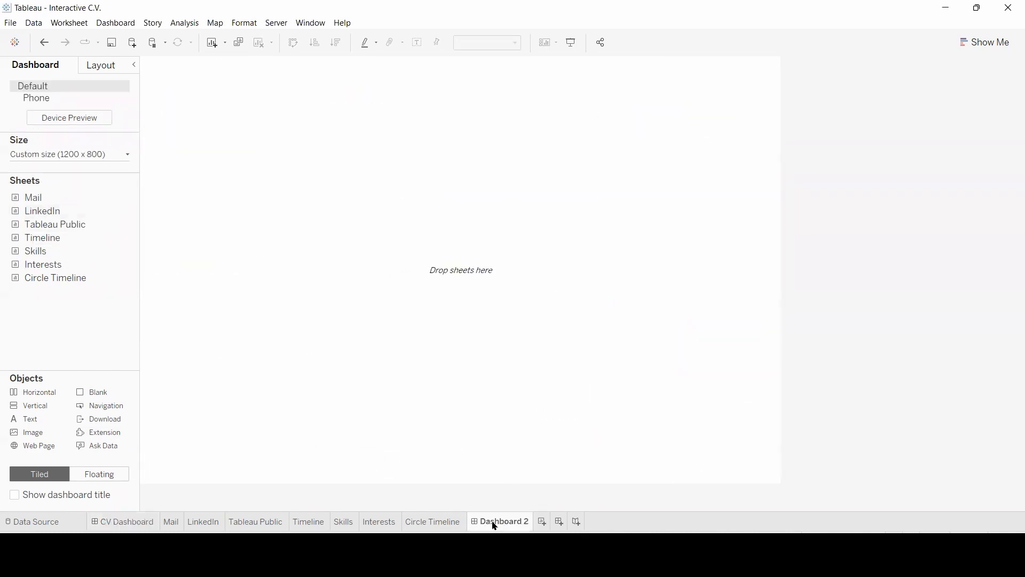
{"action": "mouse_move", "coordinate": [105, 403]}
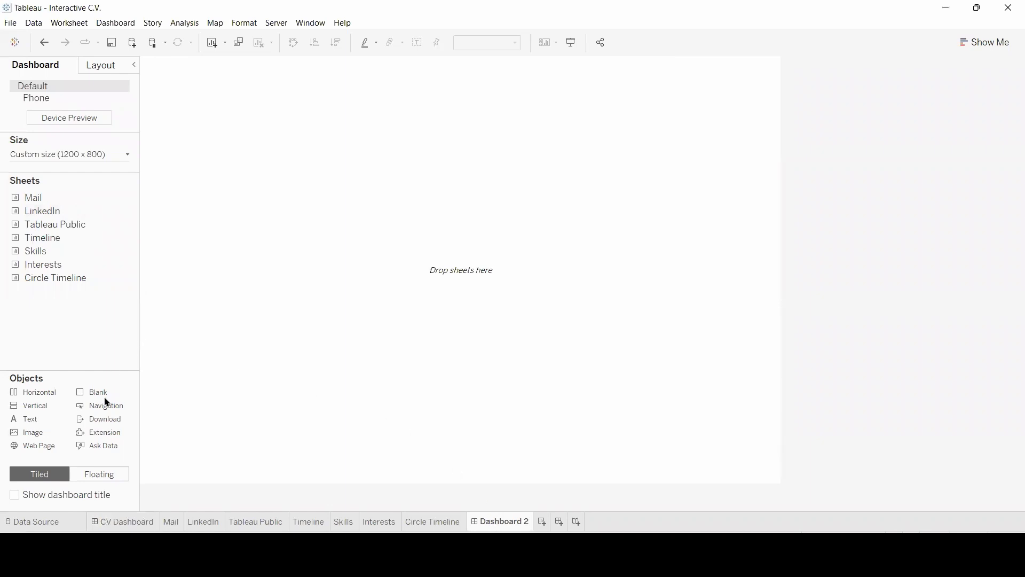
- Add a floating vertical container at x 0, y 0 sized 1200 × 800 on Dashboard 2
{"action": "left_click", "coordinate": [98, 474]}
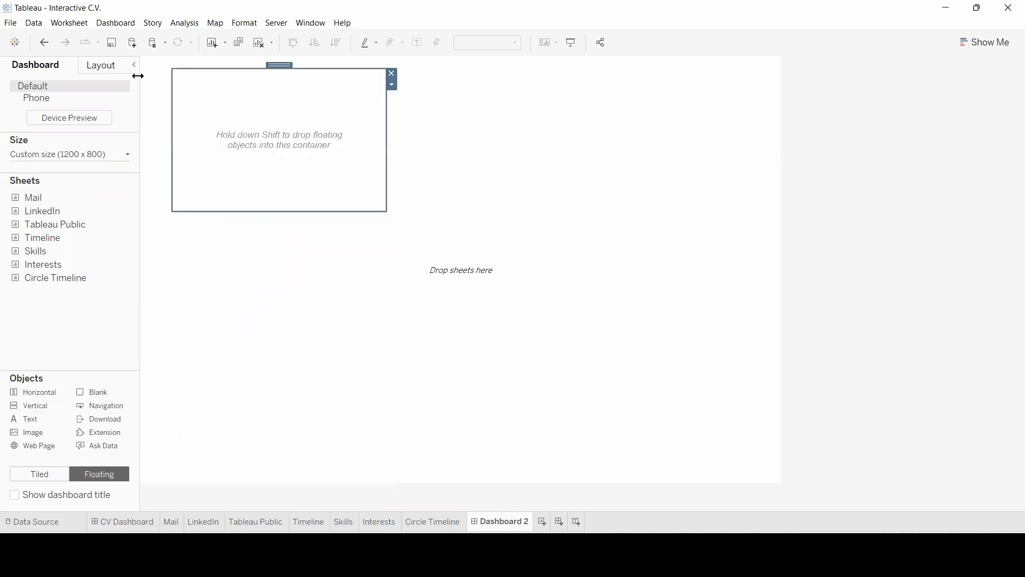
{"action": "left_click", "coordinate": [101, 64]}
{"action": "type", "text": "8"}
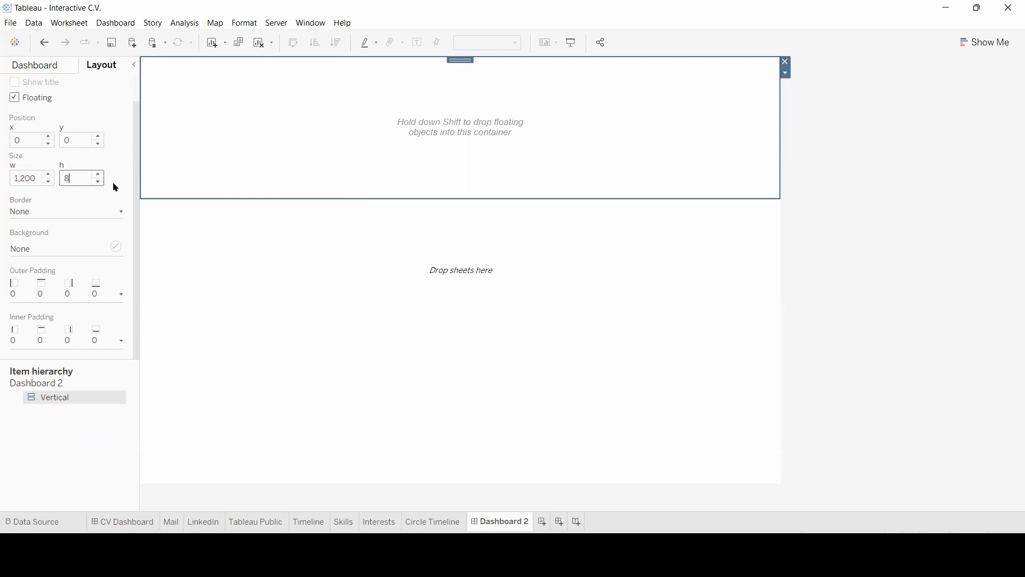
{"action": "type", "text": "00"}
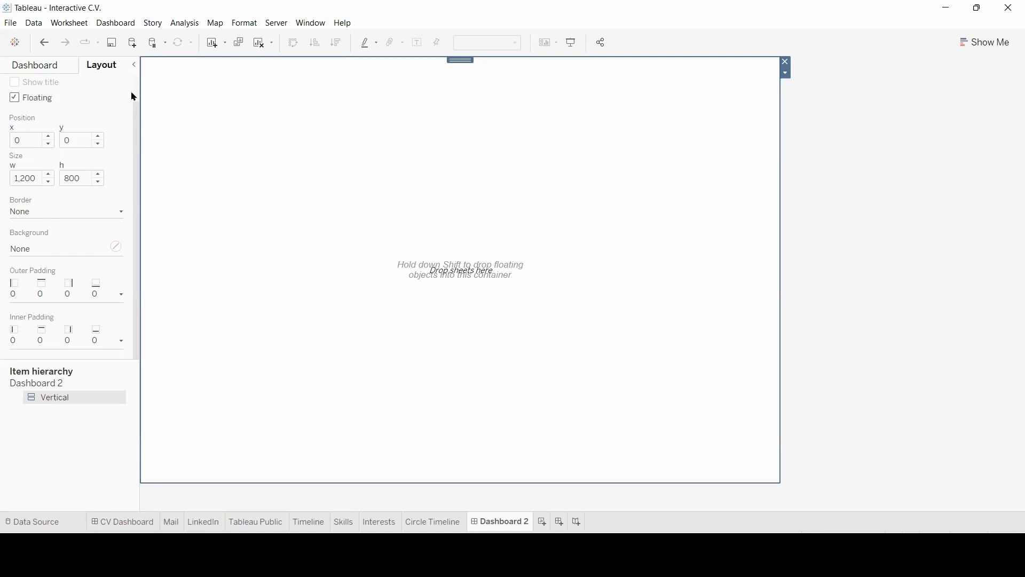
{"action": "mouse_move", "coordinate": [375, 225]}
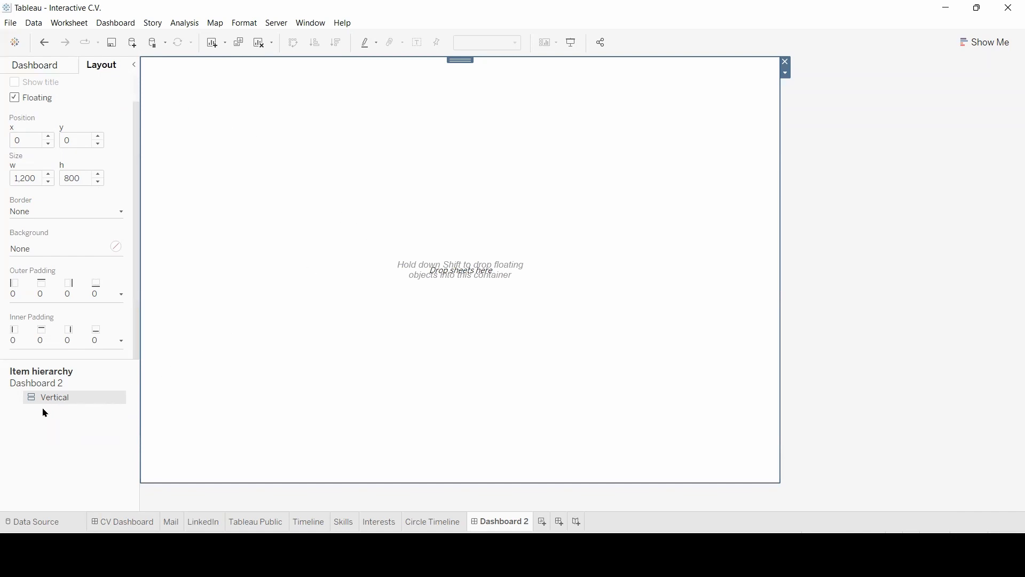
{"action": "mouse_move", "coordinate": [74, 399]}
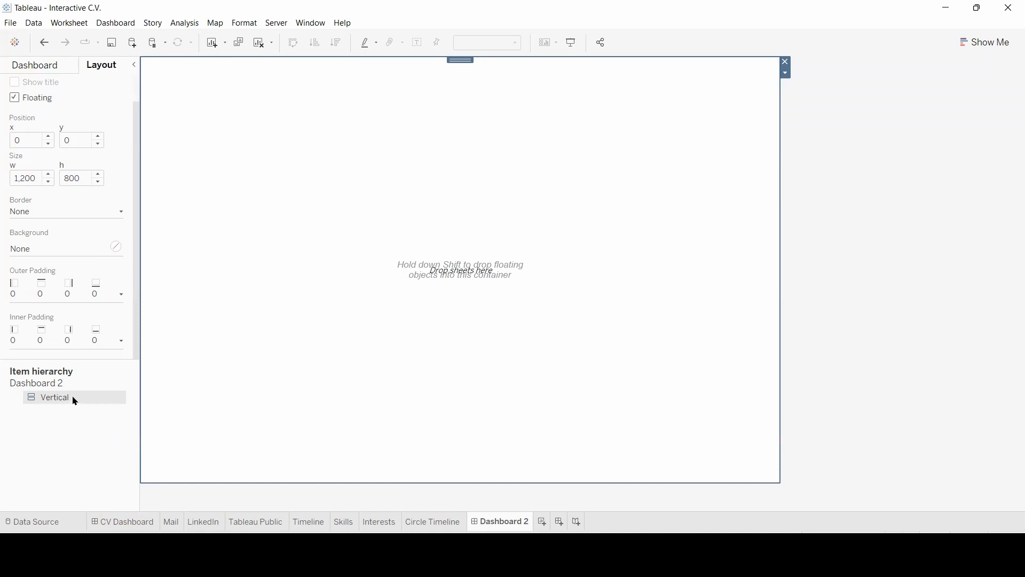
{"action": "left_click", "coordinate": [34, 64]}
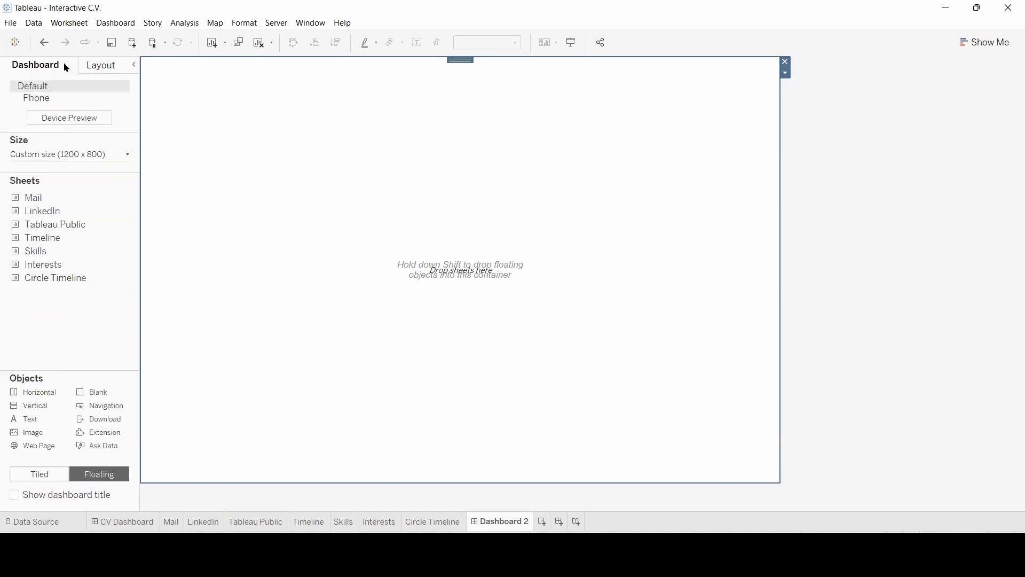
{"action": "left_click", "coordinate": [39, 474]}
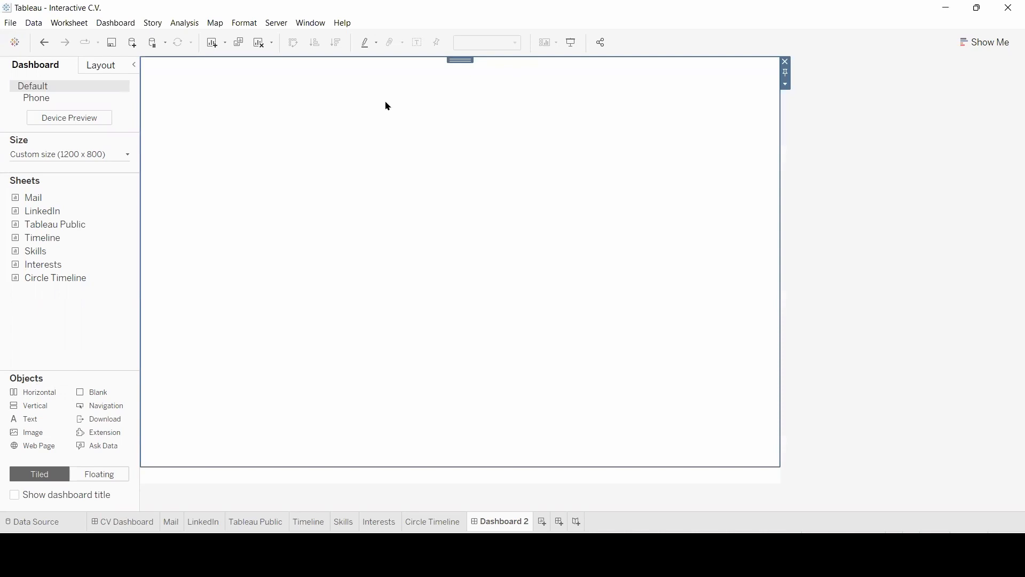
{"action": "mouse_move", "coordinate": [771, 88]}
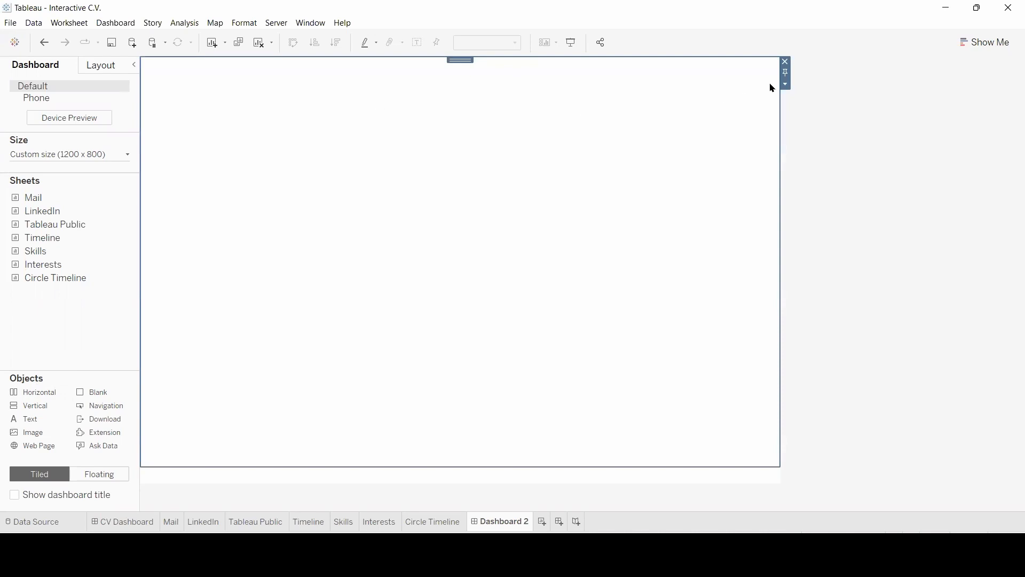
- Fix the top header container's height at 200 pixels
{"action": "left_click", "coordinate": [783, 83]}
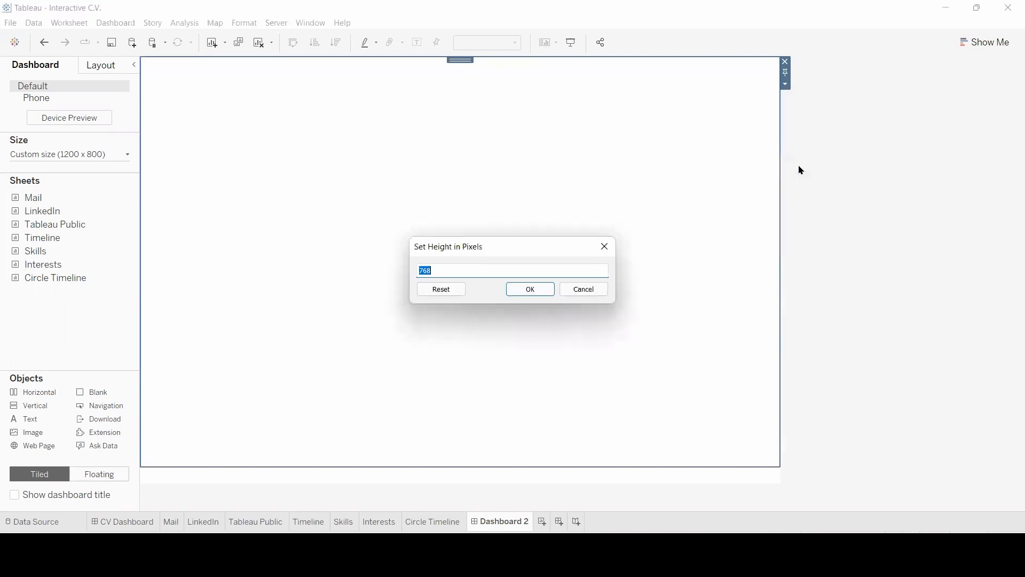
{"action": "type", "text": "200"}
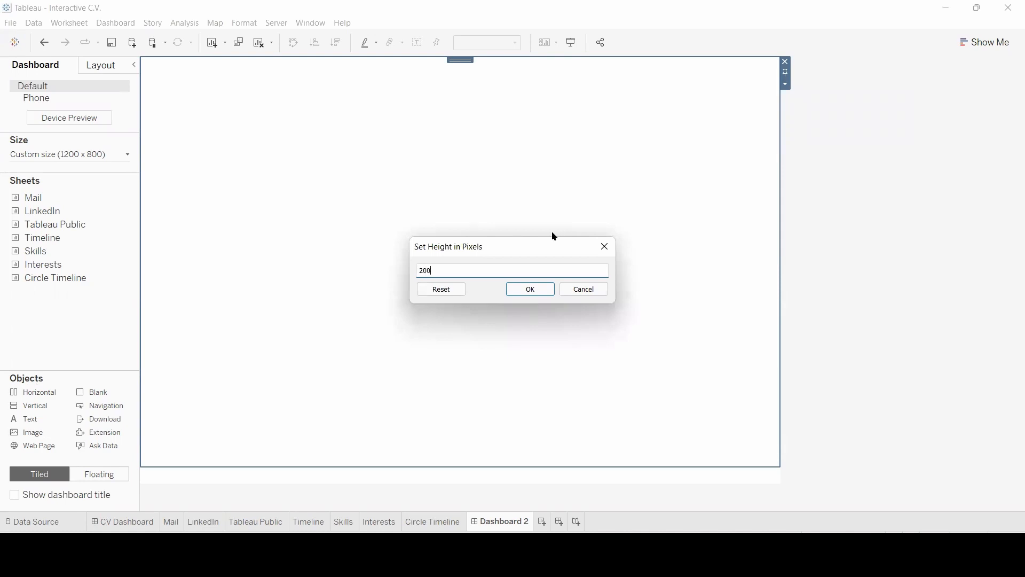
{"action": "left_click", "coordinate": [529, 288]}
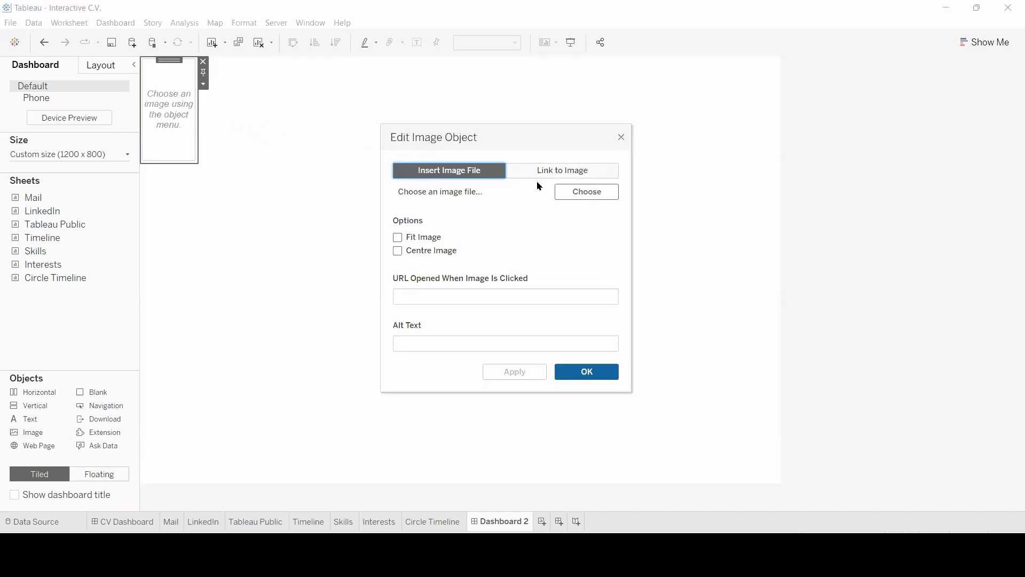
{"action": "mouse_move", "coordinate": [408, 226]}
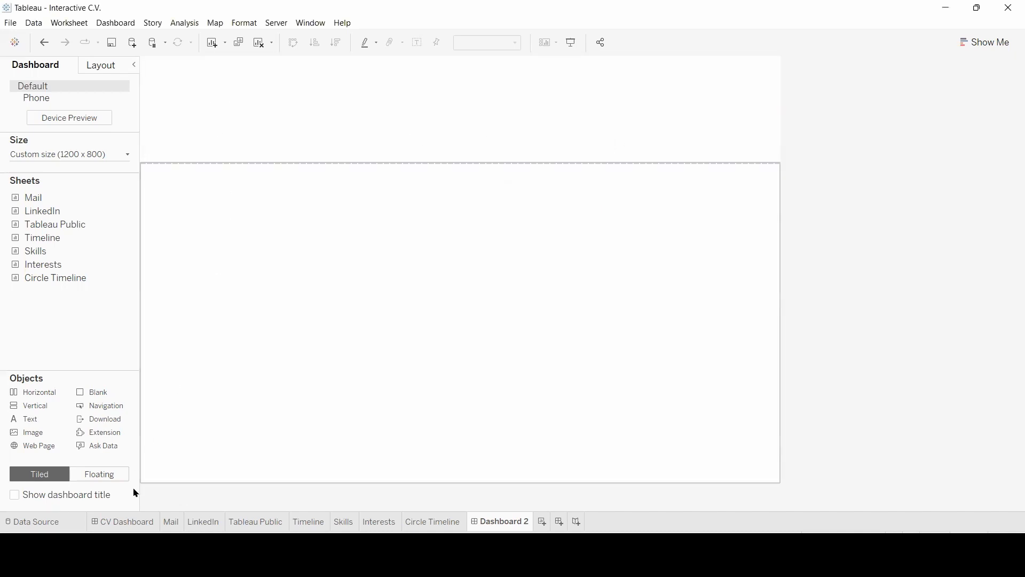
- Add the circular profile photo to Dashboard 2's header, comparing with the CV Dashboard photo
{"action": "left_click", "coordinate": [126, 521]}
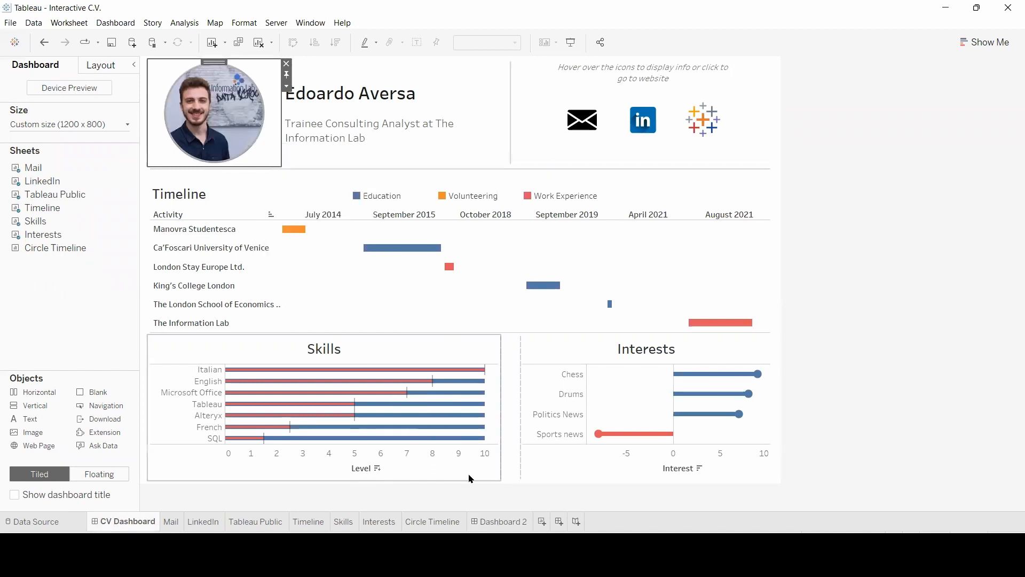
{"action": "left_click", "coordinate": [499, 521]}
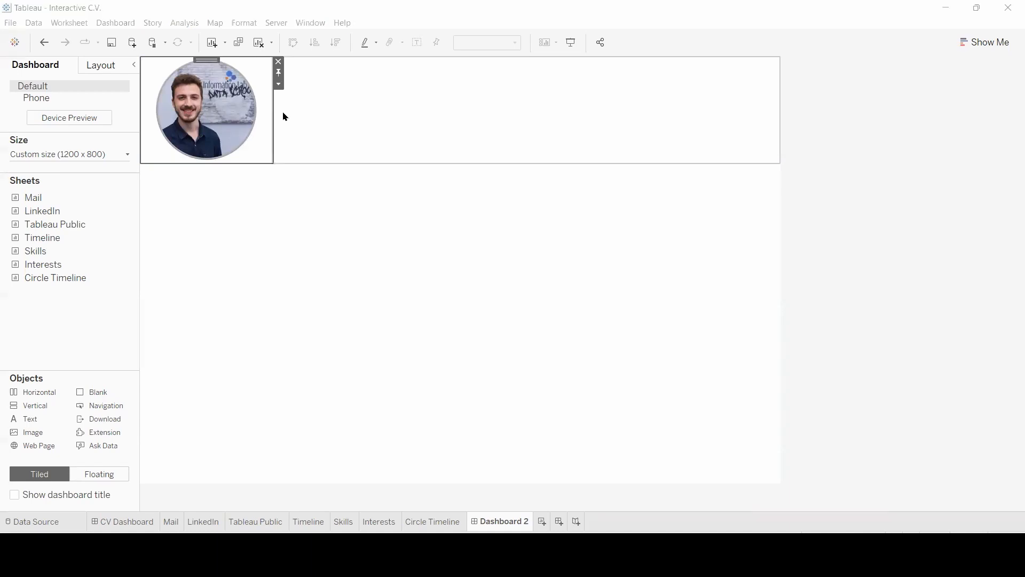
{"action": "left_click", "coordinate": [126, 521]}
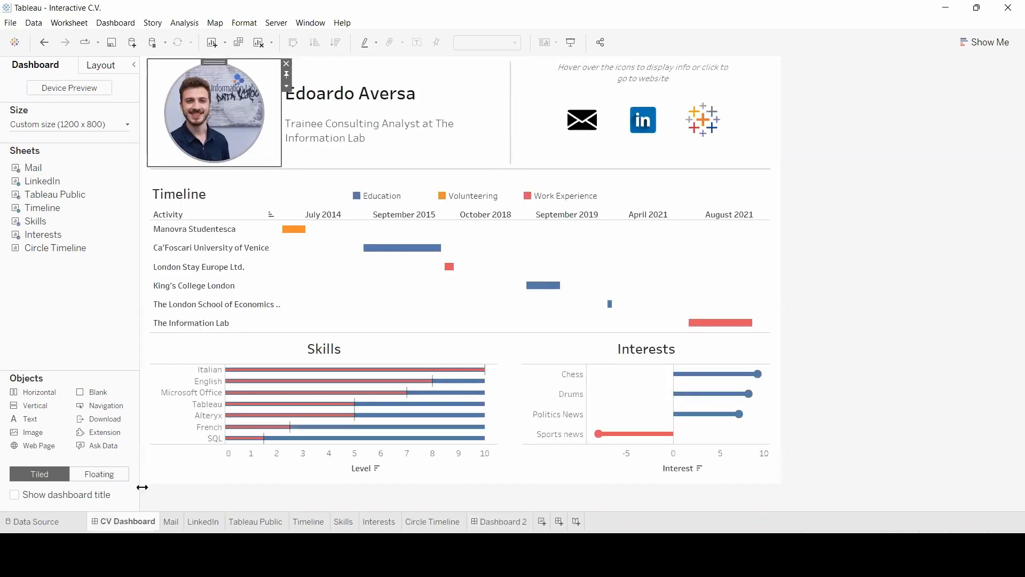
- Copy the name and title text from the CV Dashboard into Dashboard 2's header
{"action": "double_click", "coordinate": [350, 94]}
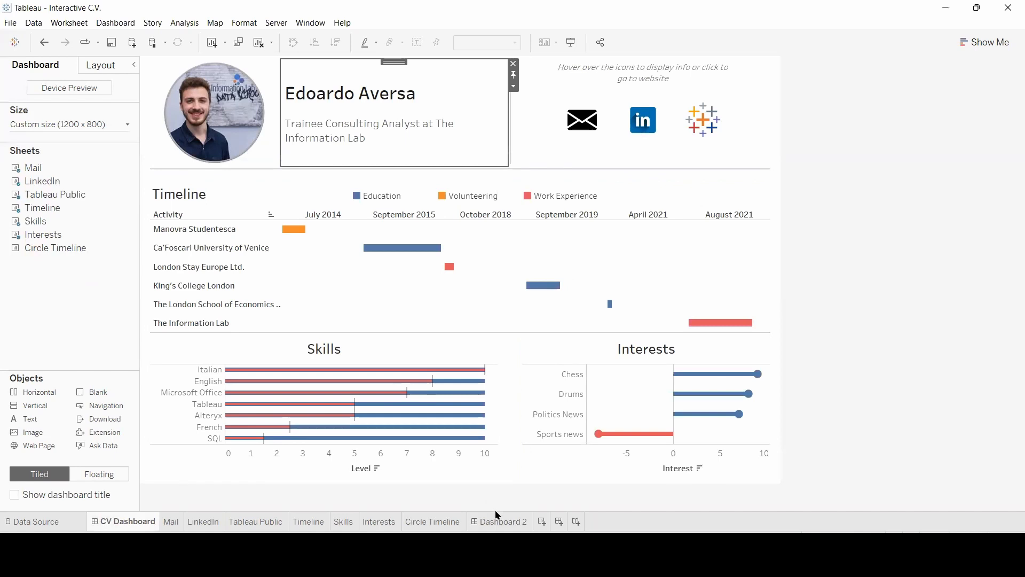
{"action": "left_click", "coordinate": [500, 521]}
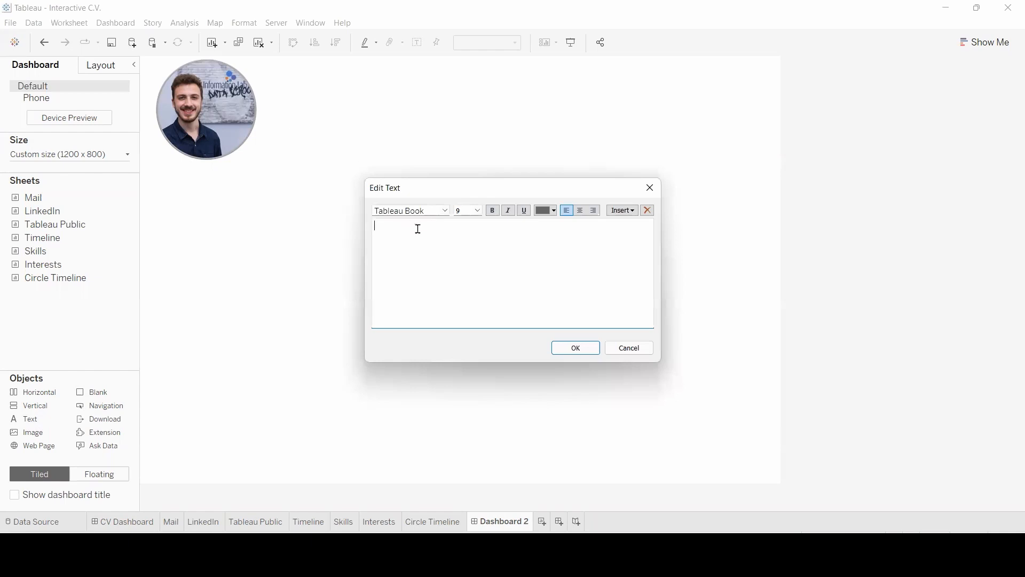
{"action": "left_click", "coordinate": [574, 348]}
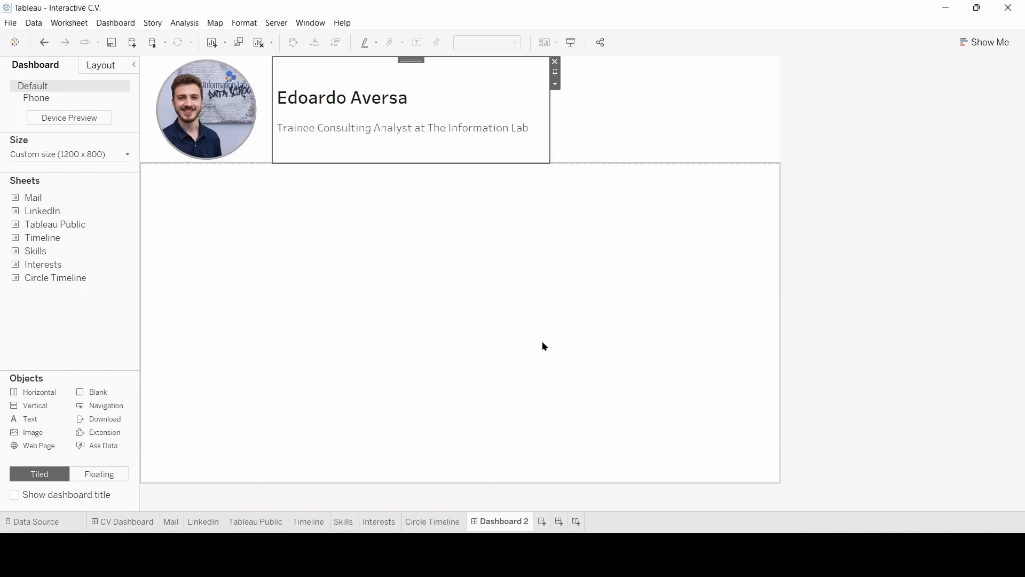
{"action": "left_click", "coordinate": [126, 521]}
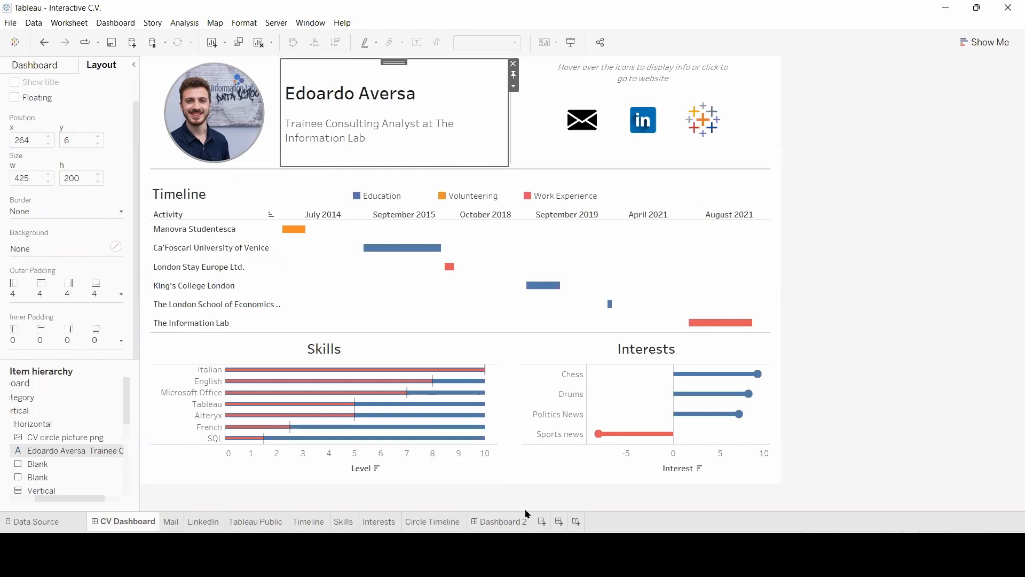
{"action": "left_click", "coordinate": [500, 521]}
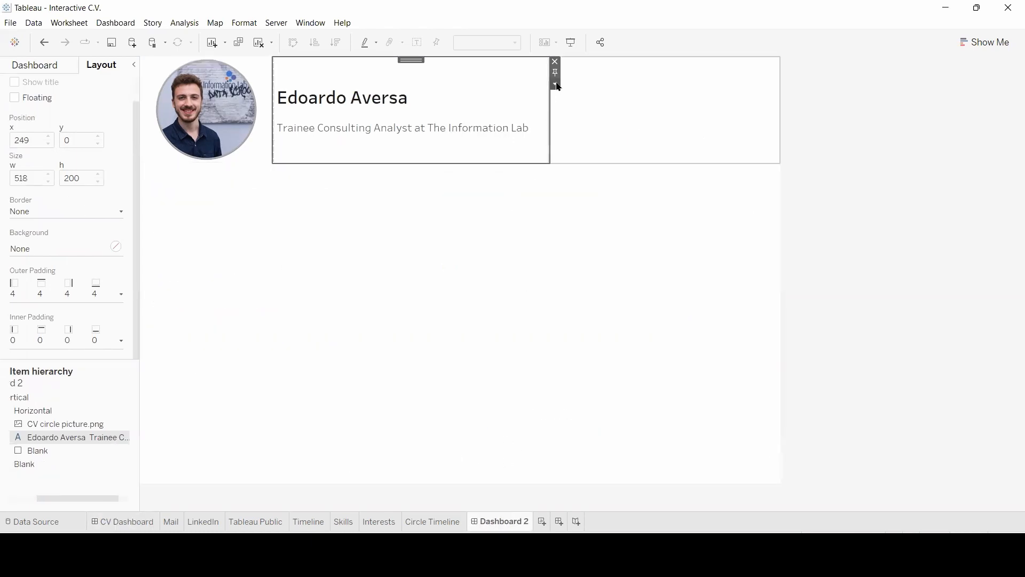
- Fix the name and title text at 425 pixels wide
{"action": "left_click", "coordinate": [556, 84]}
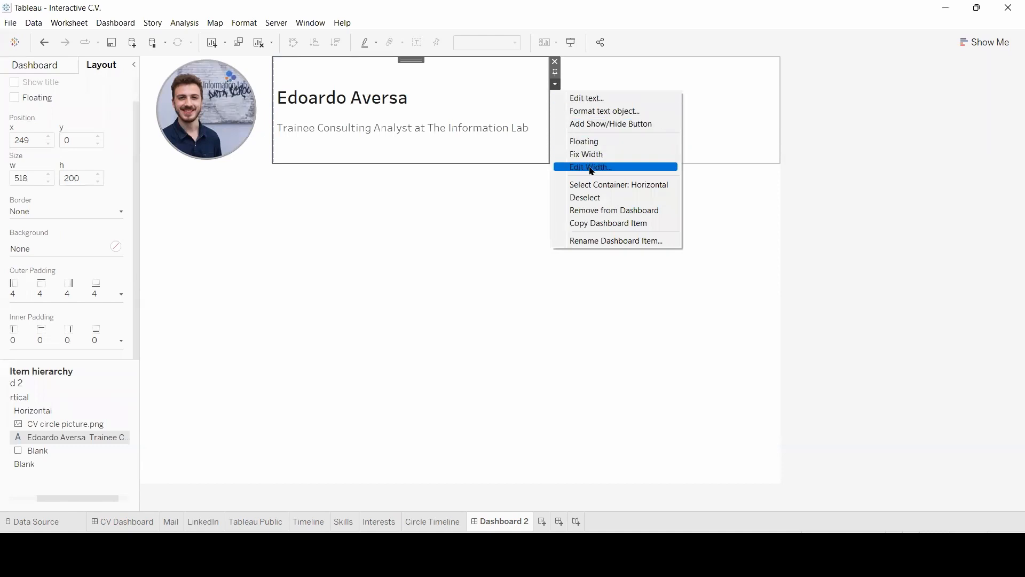
{"action": "left_click", "coordinate": [589, 167]}
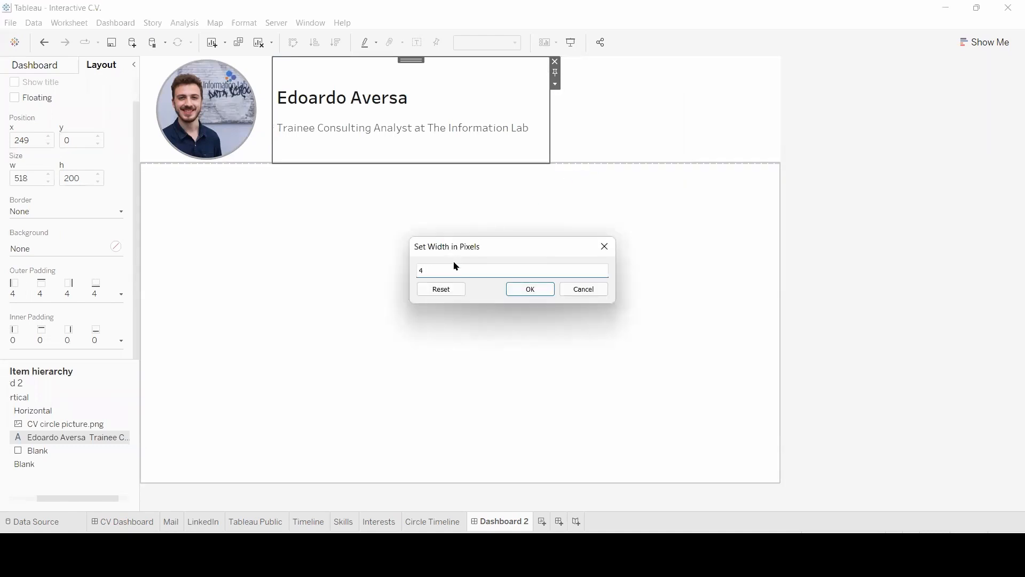
{"action": "left_click", "coordinate": [529, 288]}
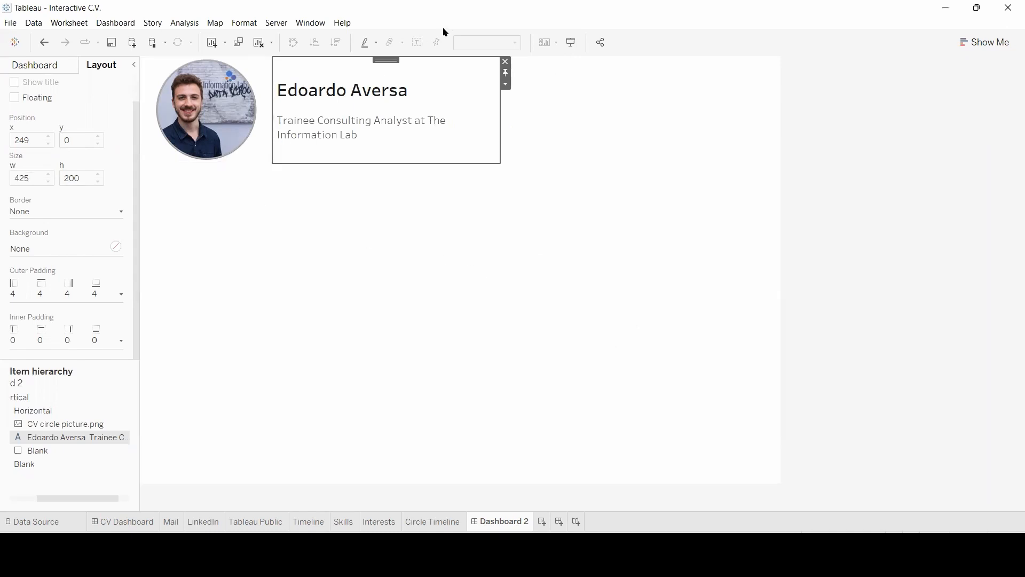
{"action": "left_click", "coordinate": [34, 64]}
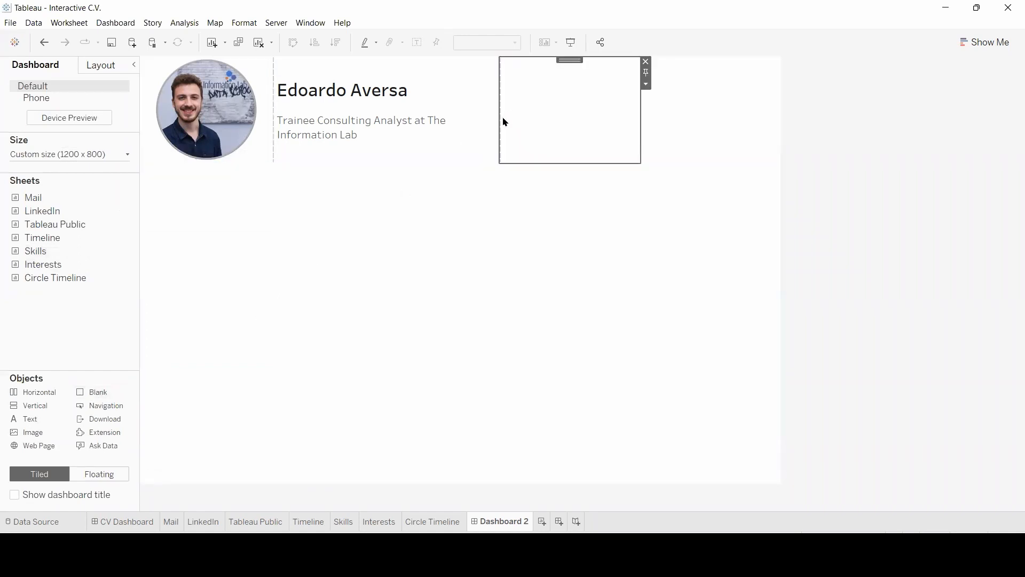
{"action": "mouse_move", "coordinate": [546, 126]}
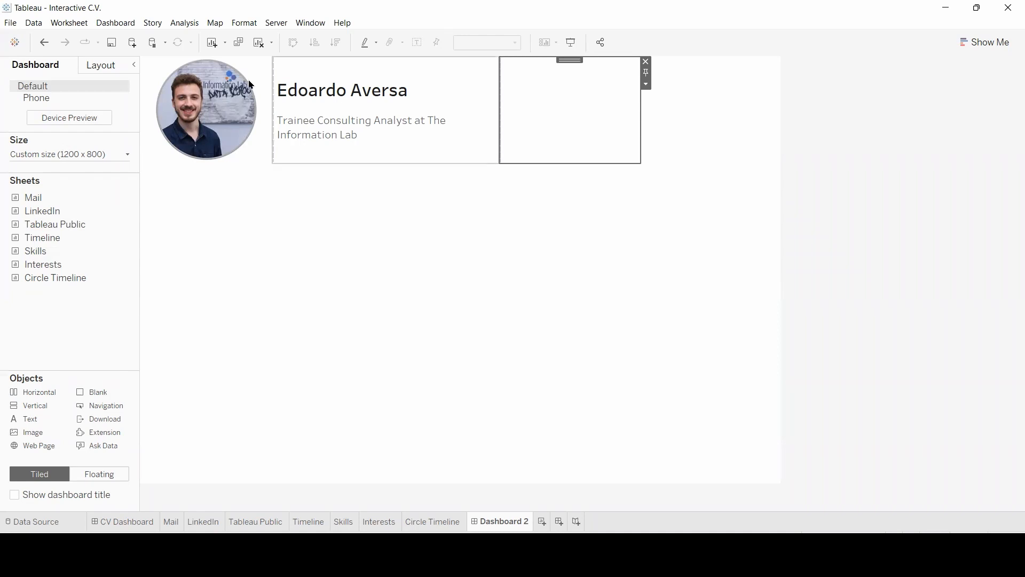
- Make the blank a grey separator 10 pixels wide and review its outer padding
{"action": "left_click", "coordinate": [100, 65]}
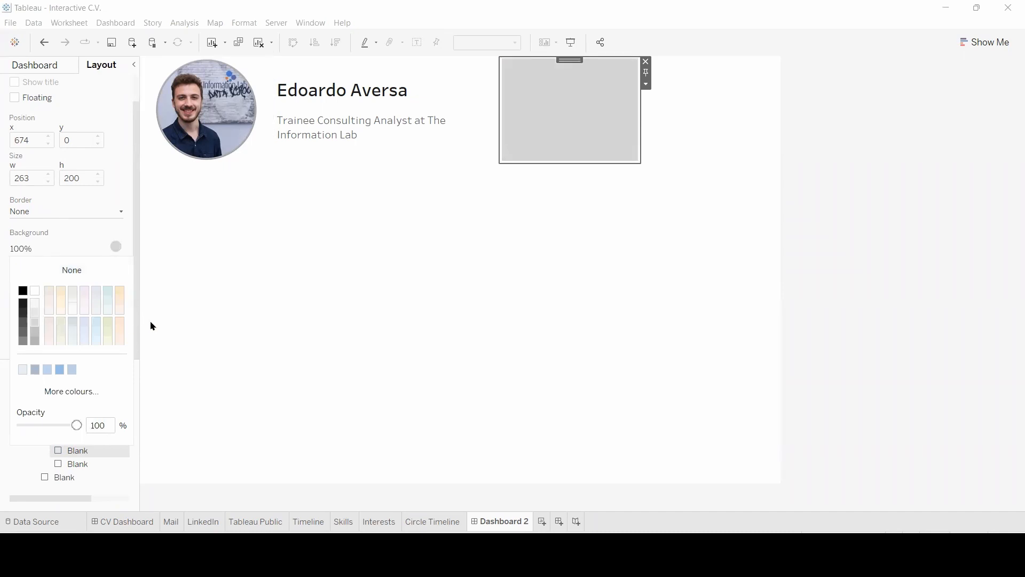
{"action": "left_click", "coordinate": [646, 84]}
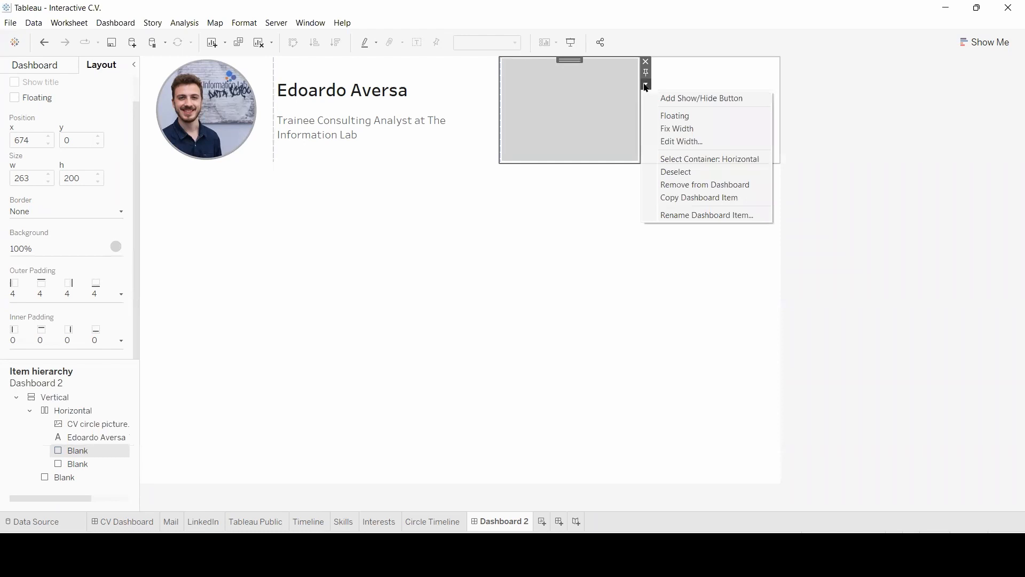
{"action": "mouse_move", "coordinate": [681, 145]}
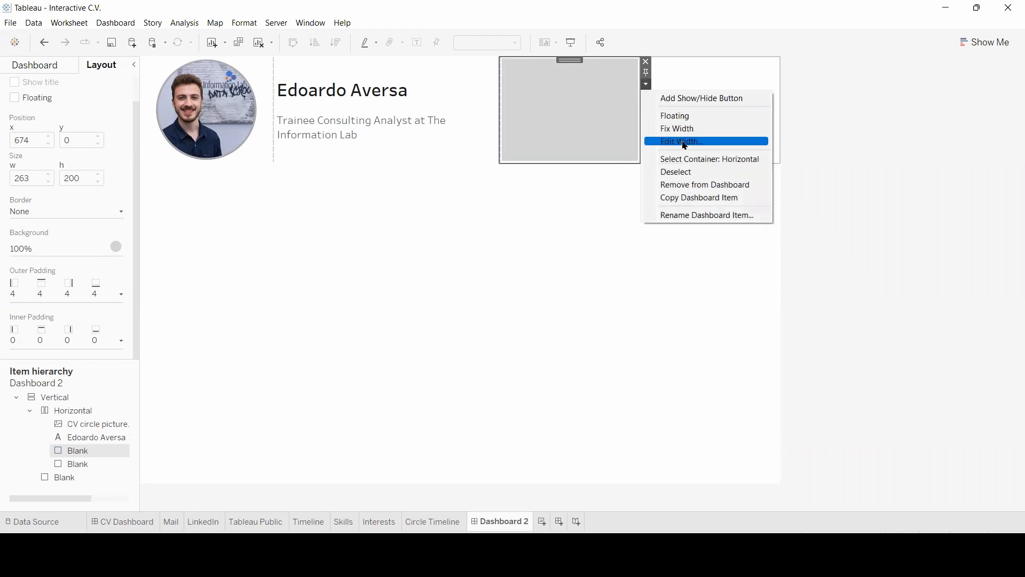
{"action": "left_click", "coordinate": [682, 141]}
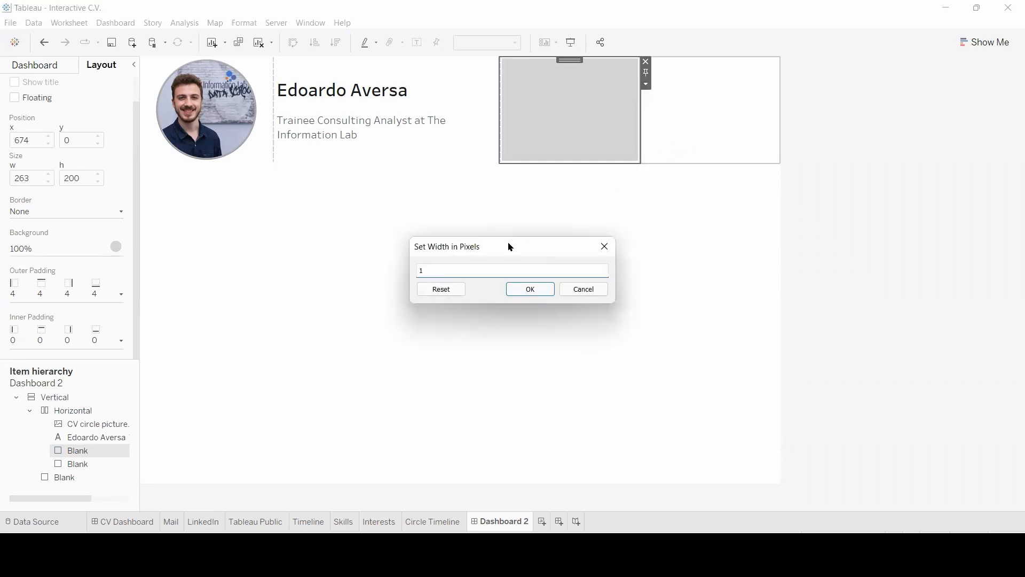
{"action": "left_click", "coordinate": [530, 288]}
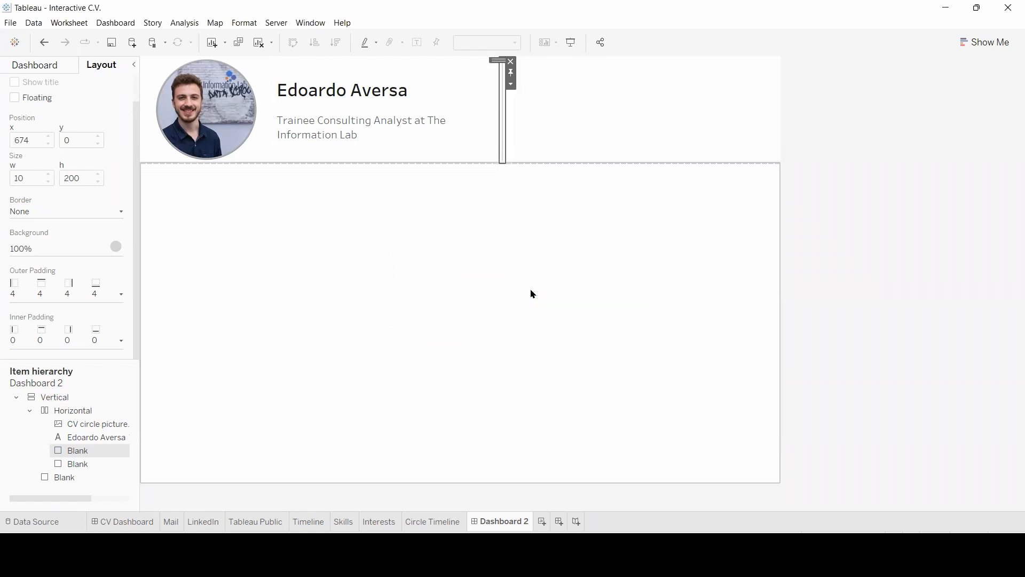
{"action": "mouse_move", "coordinate": [542, 291]}
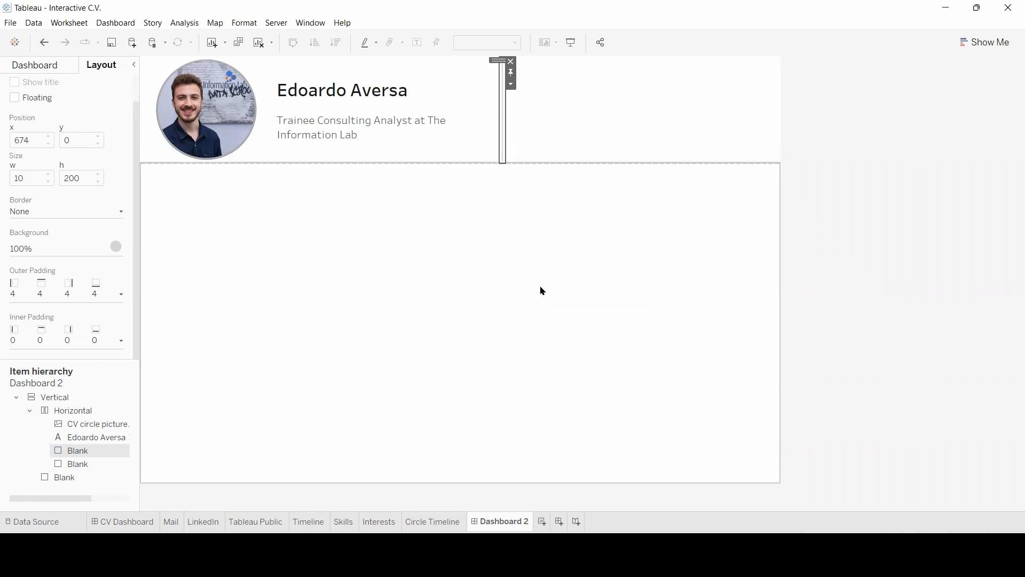
{"action": "mouse_move", "coordinate": [40, 292]}
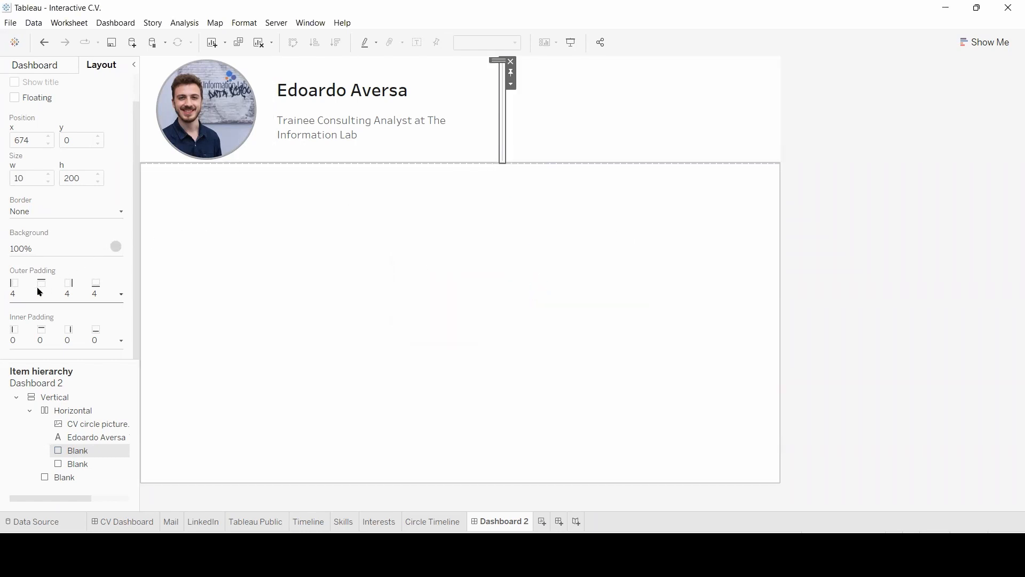
{"action": "left_click", "coordinate": [122, 293]}
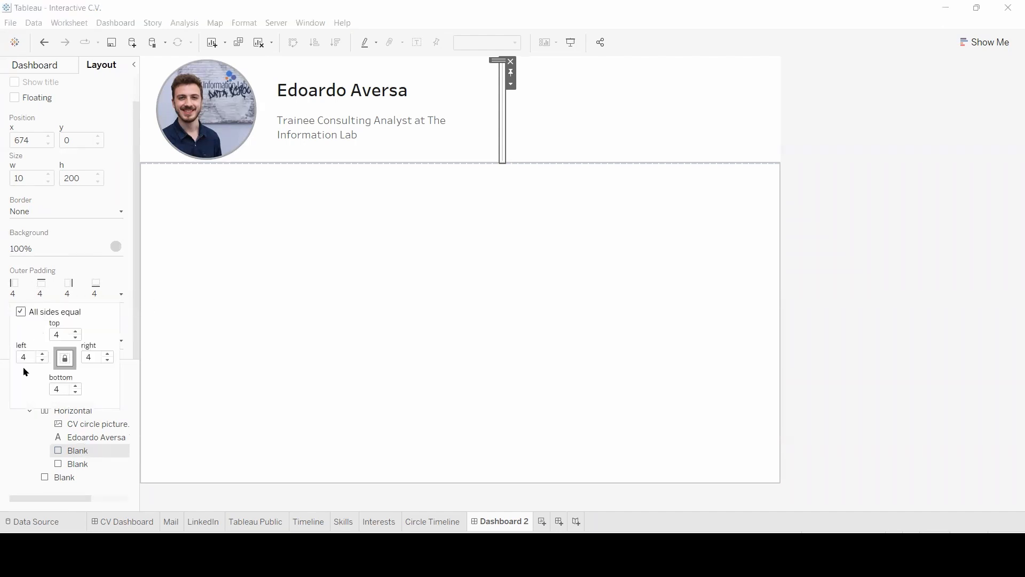
{"action": "mouse_move", "coordinate": [98, 369]}
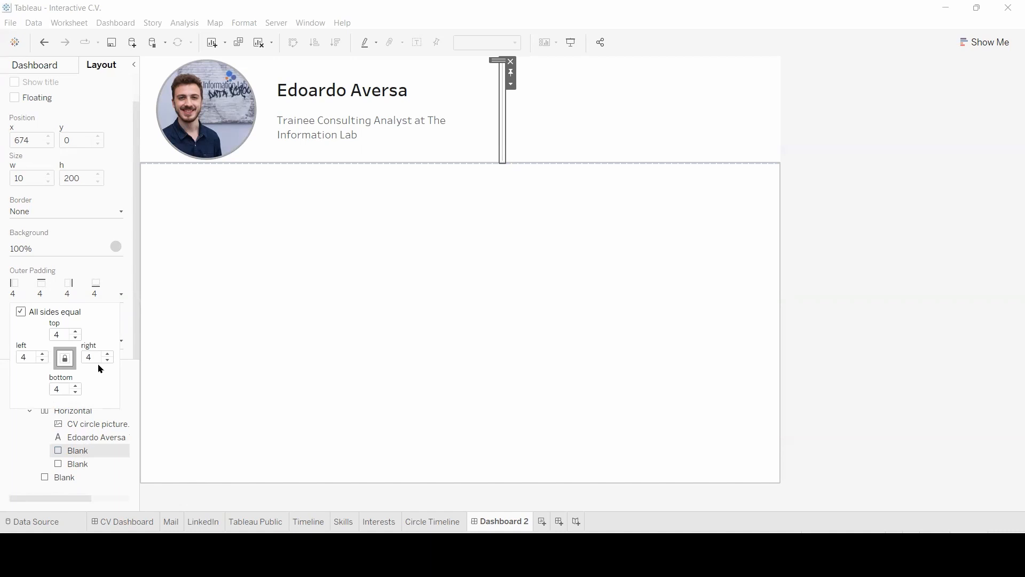
{"action": "mouse_move", "coordinate": [94, 375]}
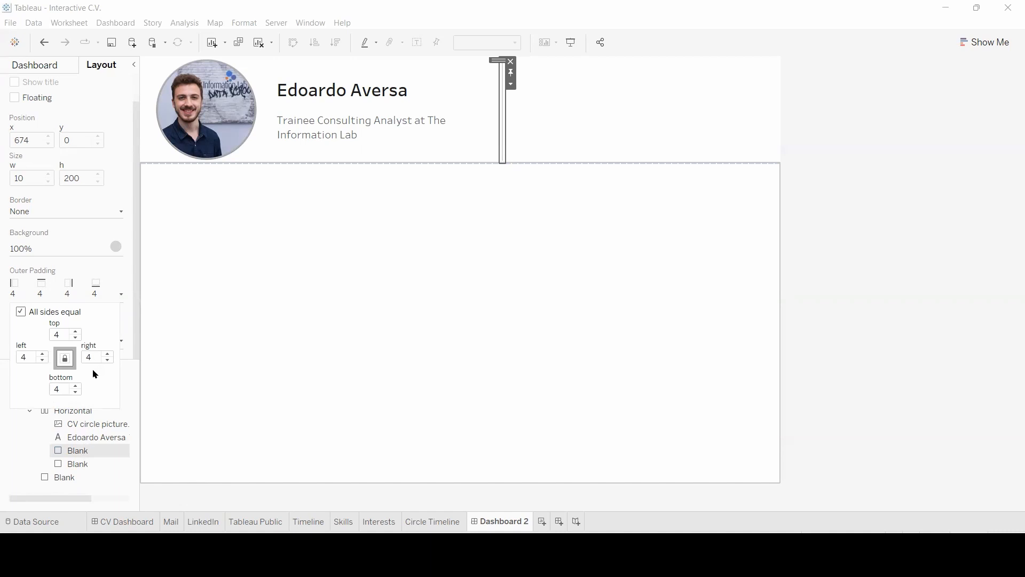
{"action": "mouse_move", "coordinate": [491, 175]}
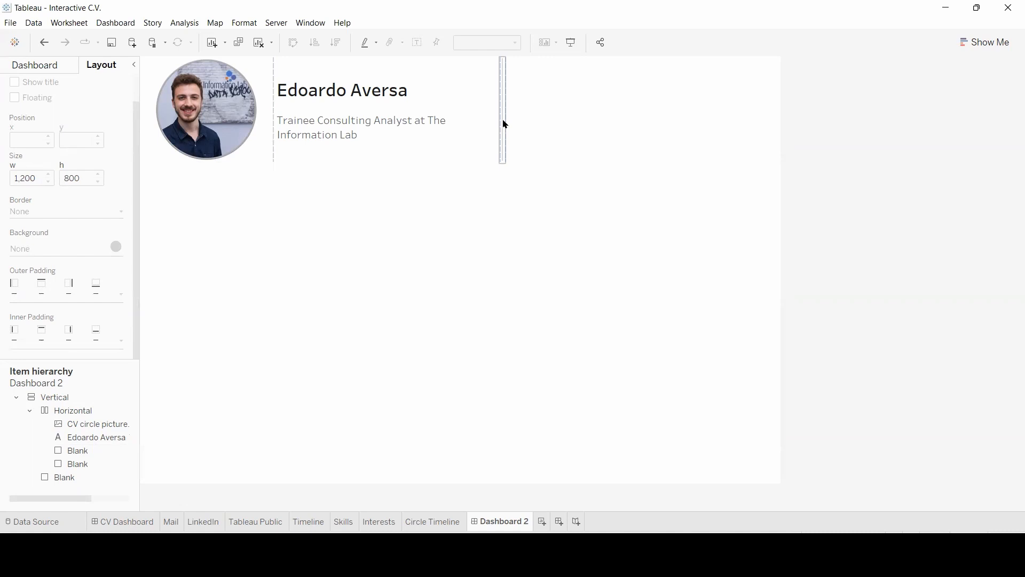
- Check the hover-text spacer's width on the CV Dashboard for reference
{"action": "left_click", "coordinate": [34, 64]}
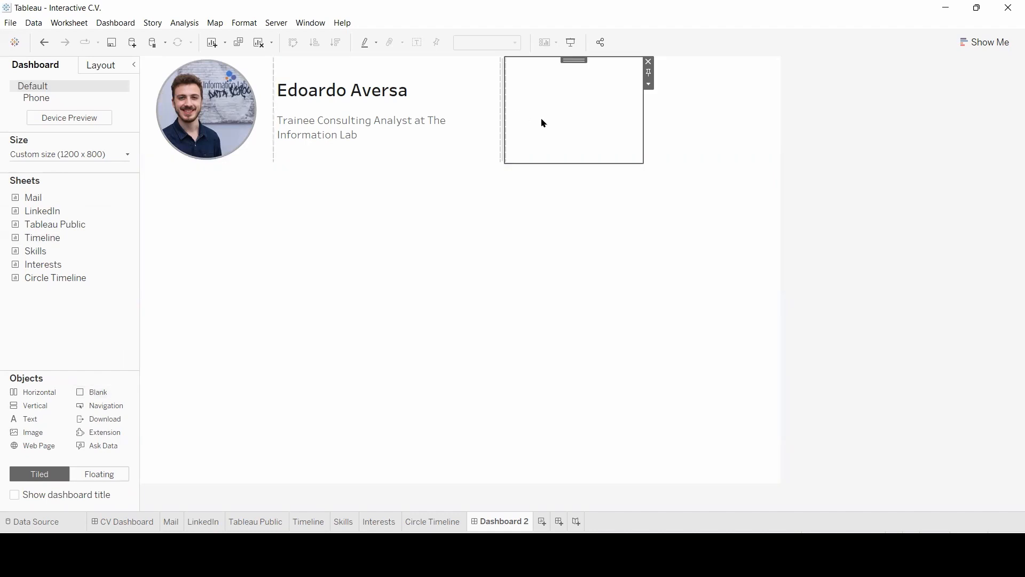
{"action": "left_click", "coordinate": [126, 521]}
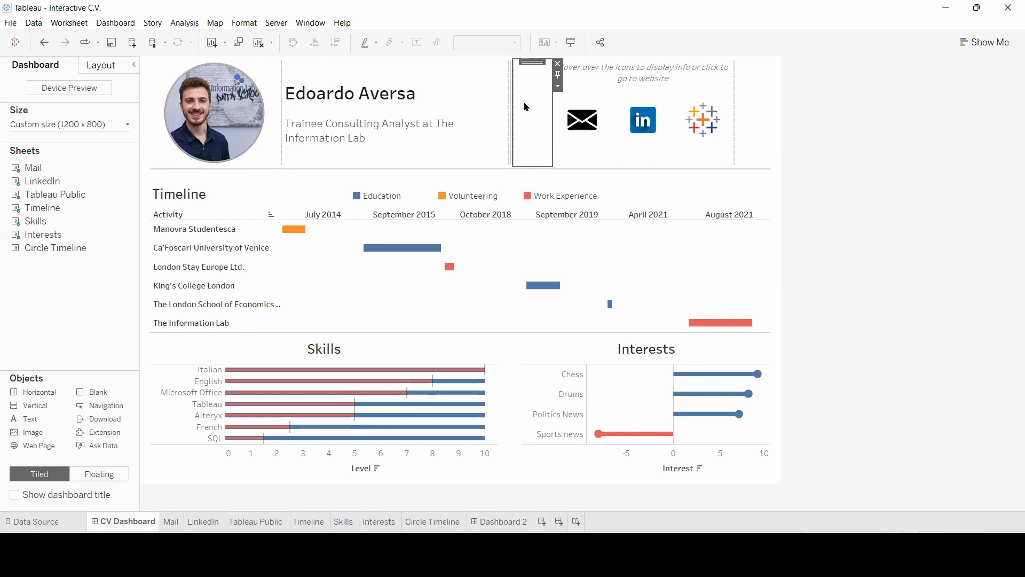
{"action": "left_click", "coordinate": [100, 64]}
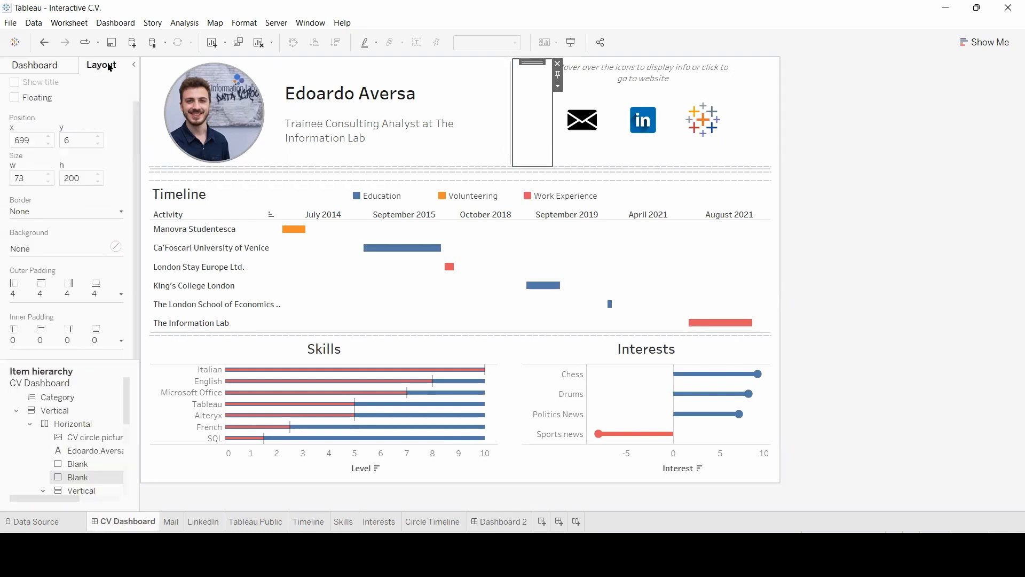
{"action": "mouse_move", "coordinate": [20, 187]}
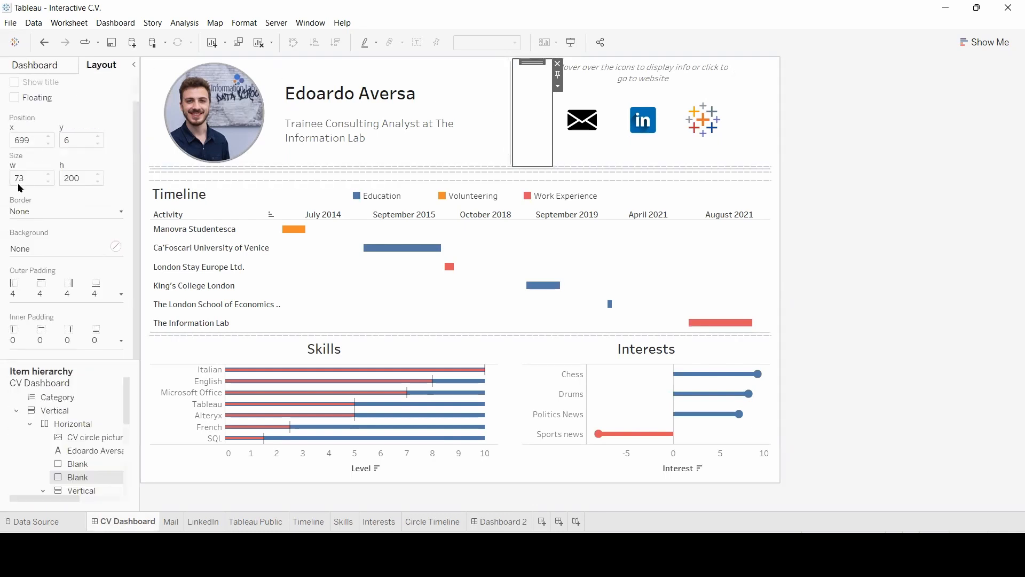
{"action": "left_click", "coordinate": [499, 521]}
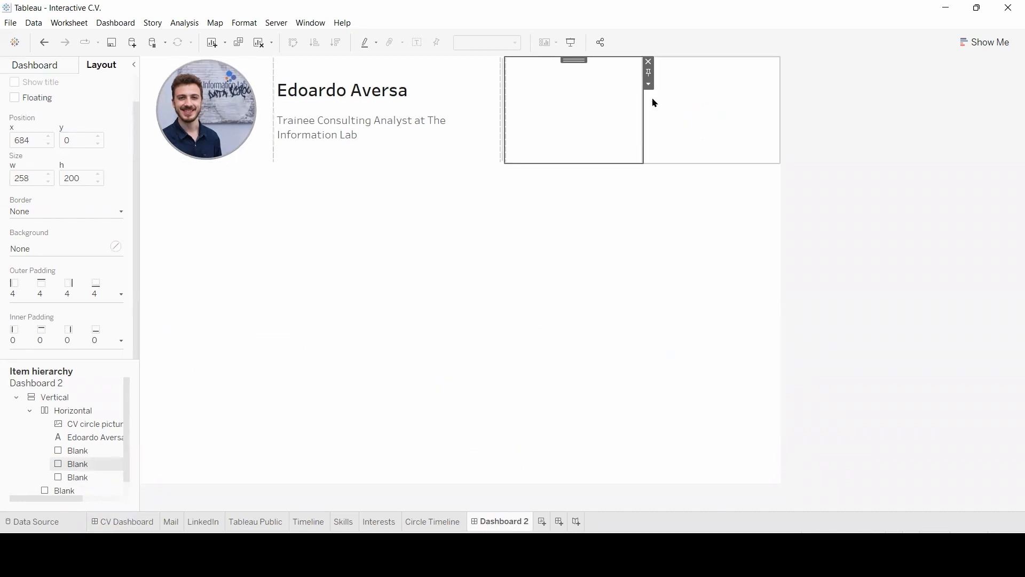
- Fix the blank after the separator at 73 pixels wide
{"action": "left_click", "coordinate": [646, 84]}
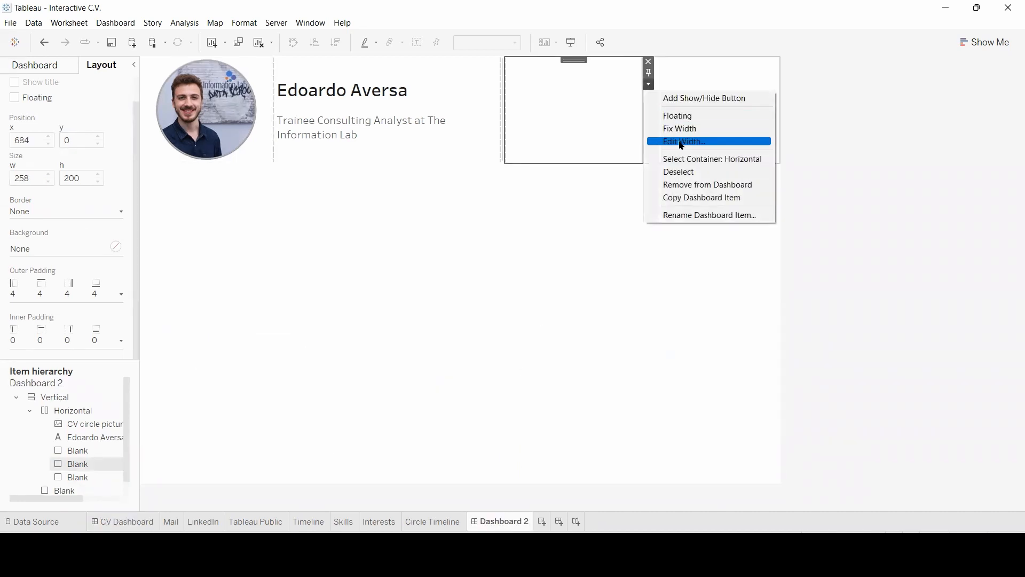
{"action": "left_click", "coordinate": [682, 141]}
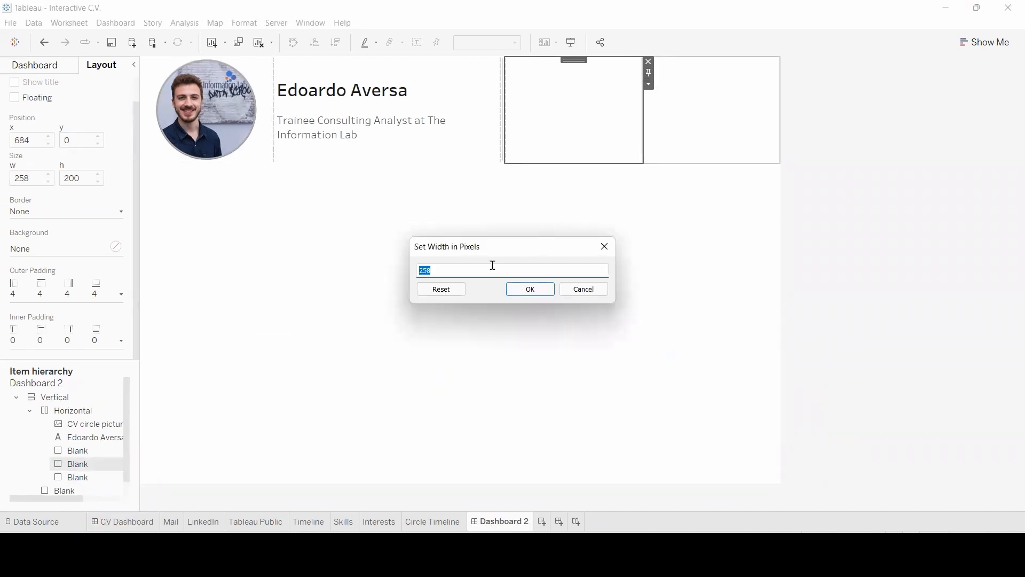
{"action": "left_click", "coordinate": [530, 288]}
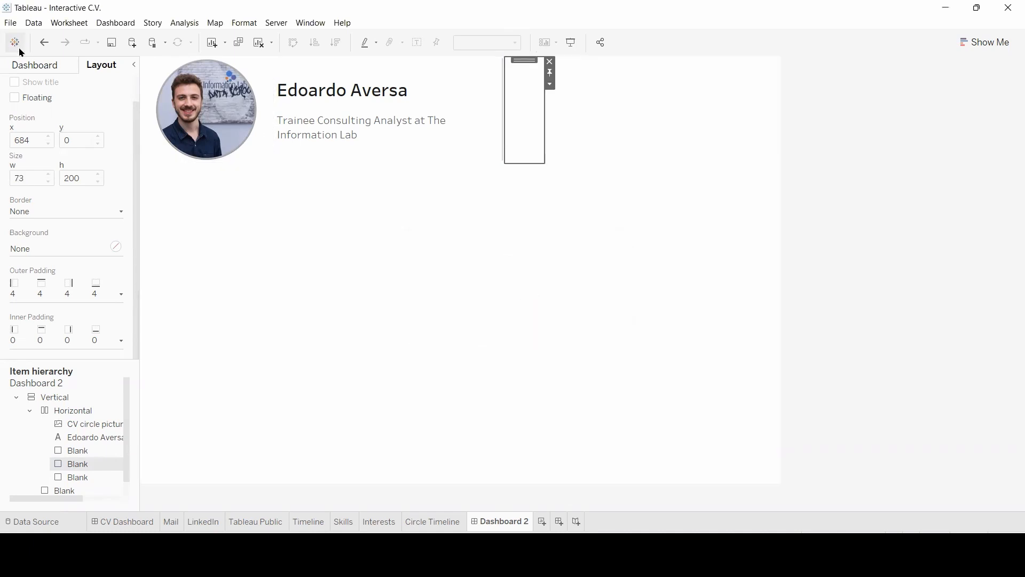
{"action": "left_click", "coordinate": [35, 64]}
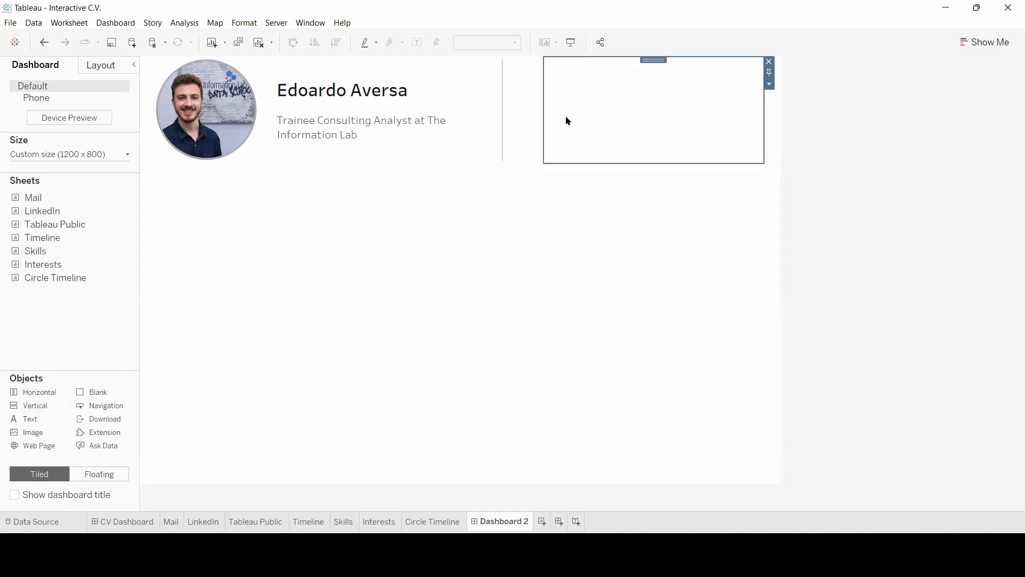
{"action": "mouse_move", "coordinate": [126, 519]}
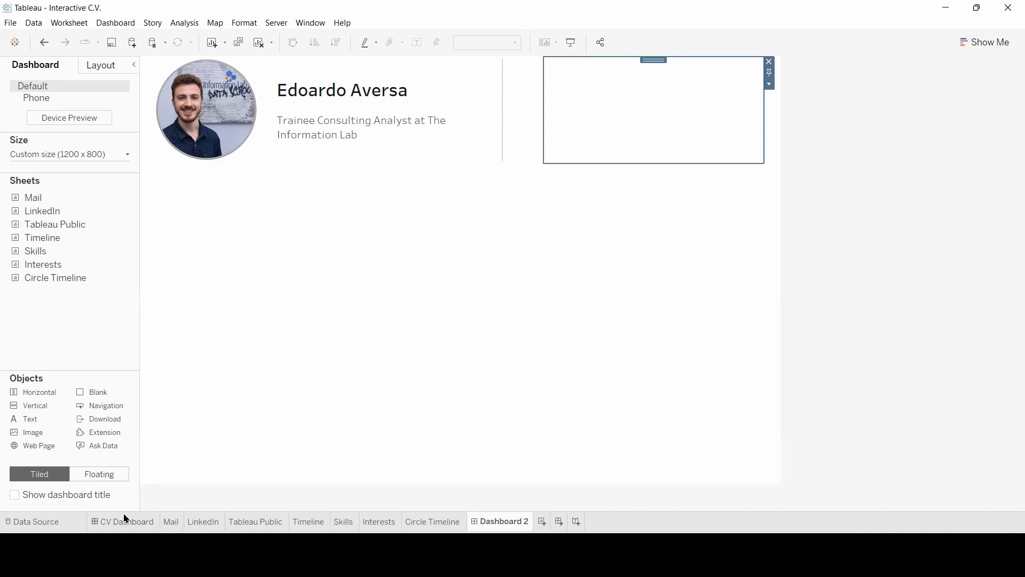
- Fix the right-hand header container at 340 pixels wide, matching the CV Dashboard
{"action": "left_click", "coordinate": [126, 521]}
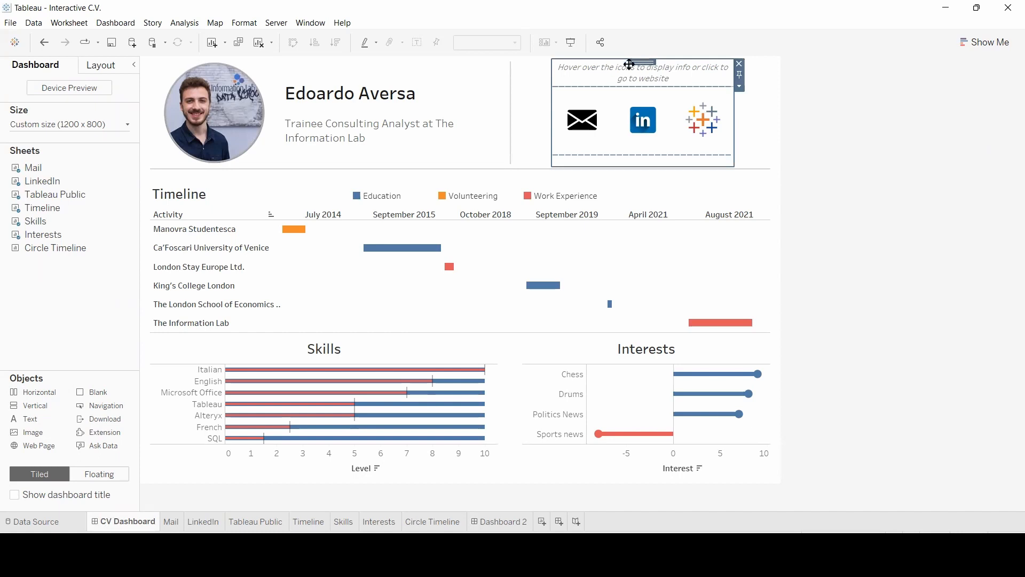
{"action": "mouse_move", "coordinate": [620, 79]}
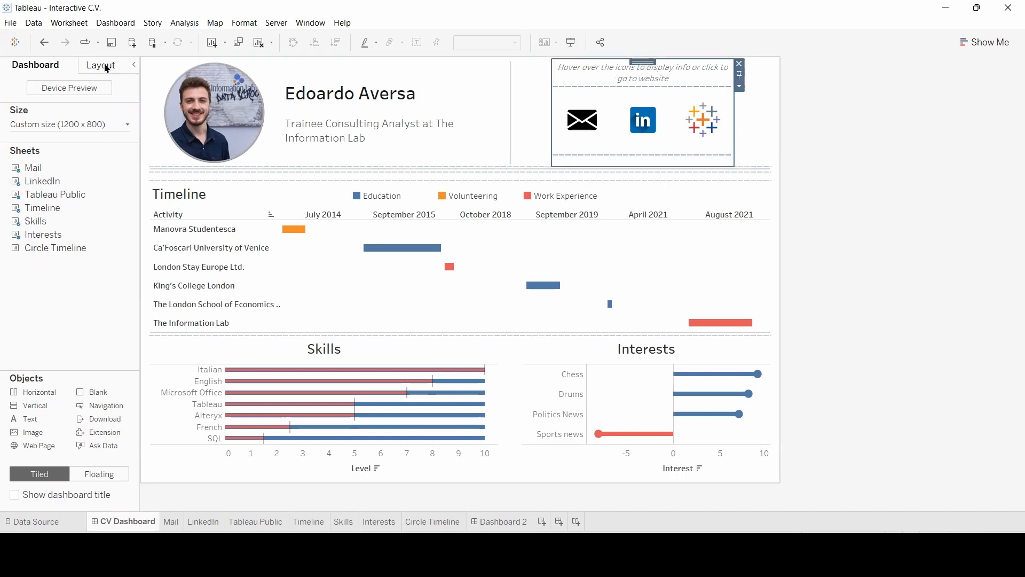
{"action": "left_click", "coordinate": [100, 64]}
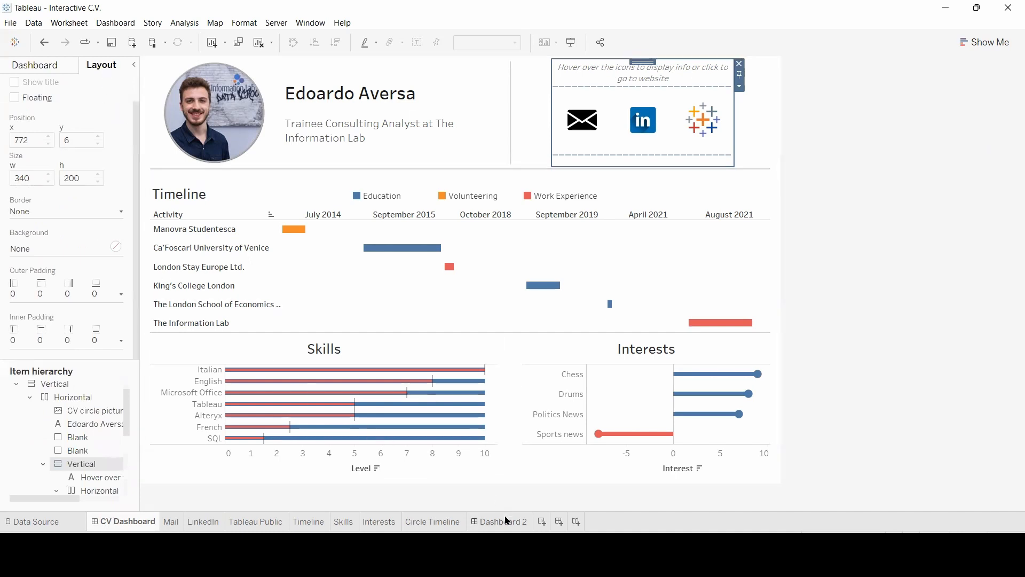
{"action": "left_click", "coordinate": [769, 84]}
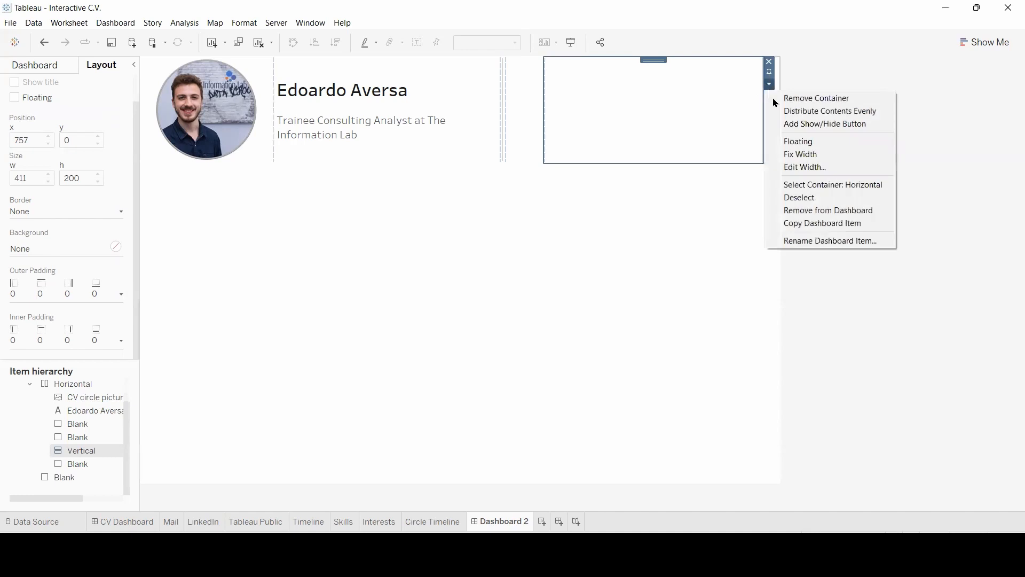
{"action": "left_click", "coordinate": [805, 167]}
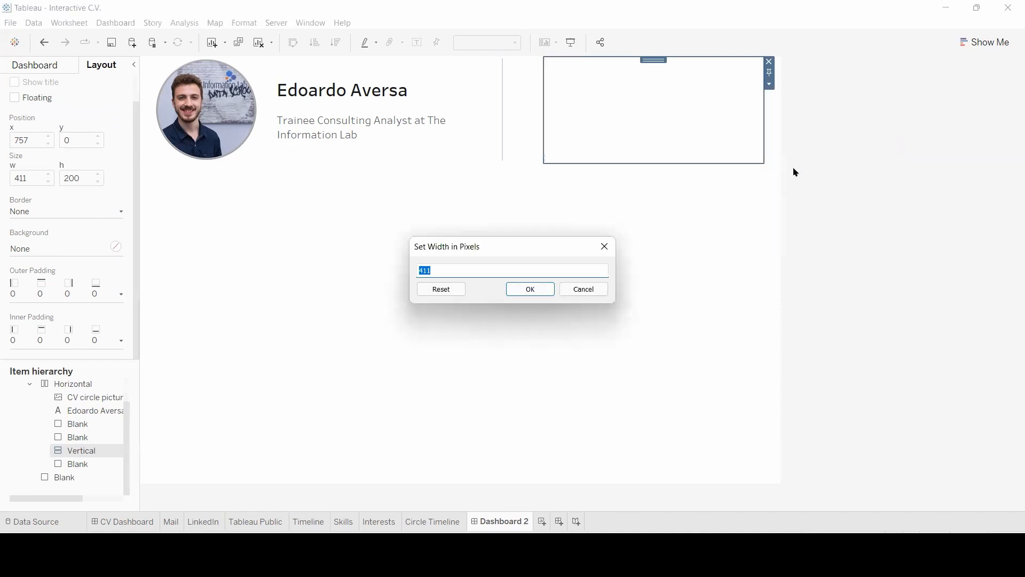
{"action": "left_click", "coordinate": [529, 289]}
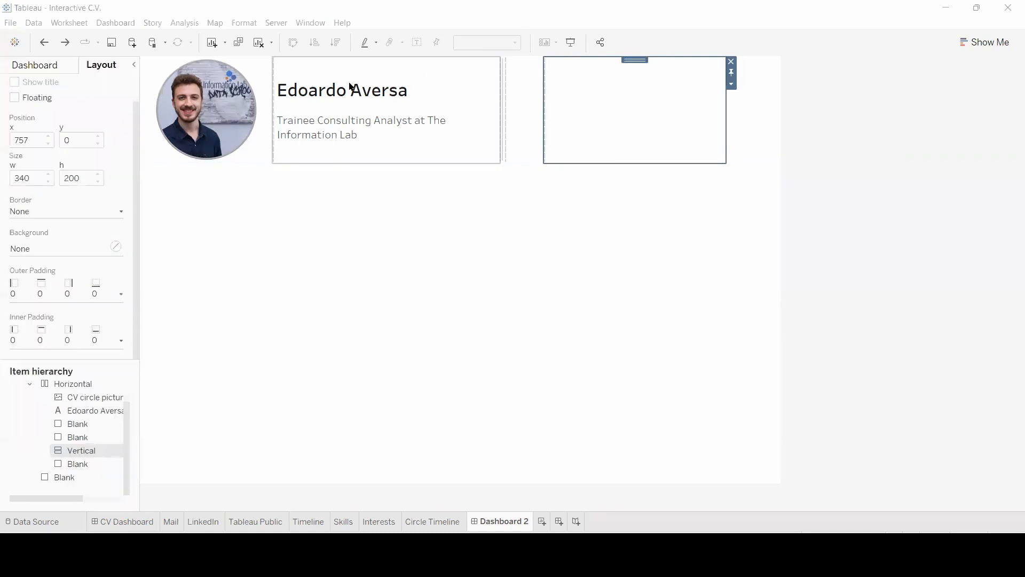
{"action": "left_click", "coordinate": [34, 64]}
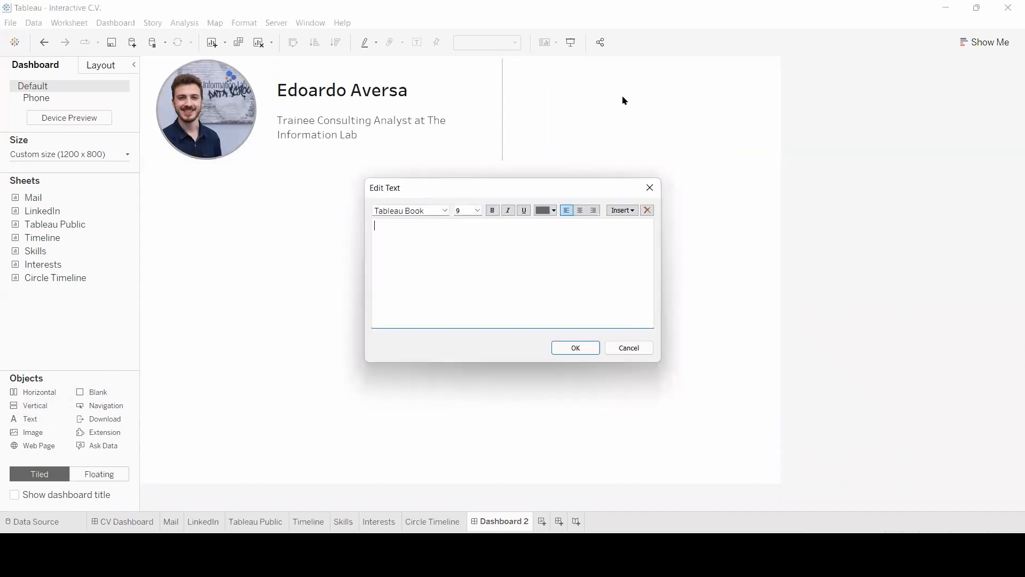
- Add centered 'Hover over the icons…' text, fix its height, and set the icon row's height
{"action": "type", "text": "Hover over the icons to display info or click to go to website"}
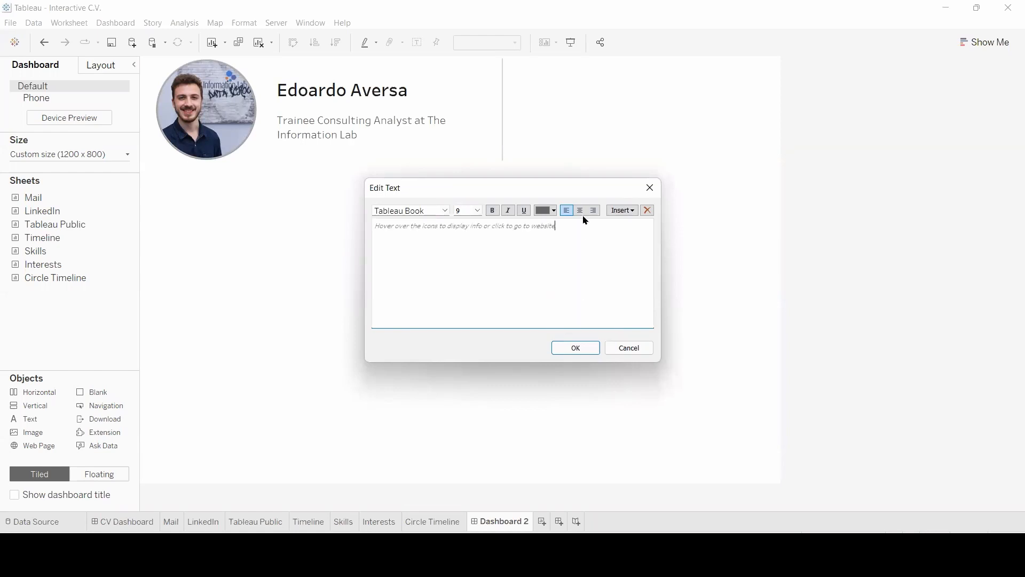
{"action": "left_click", "coordinate": [574, 348]}
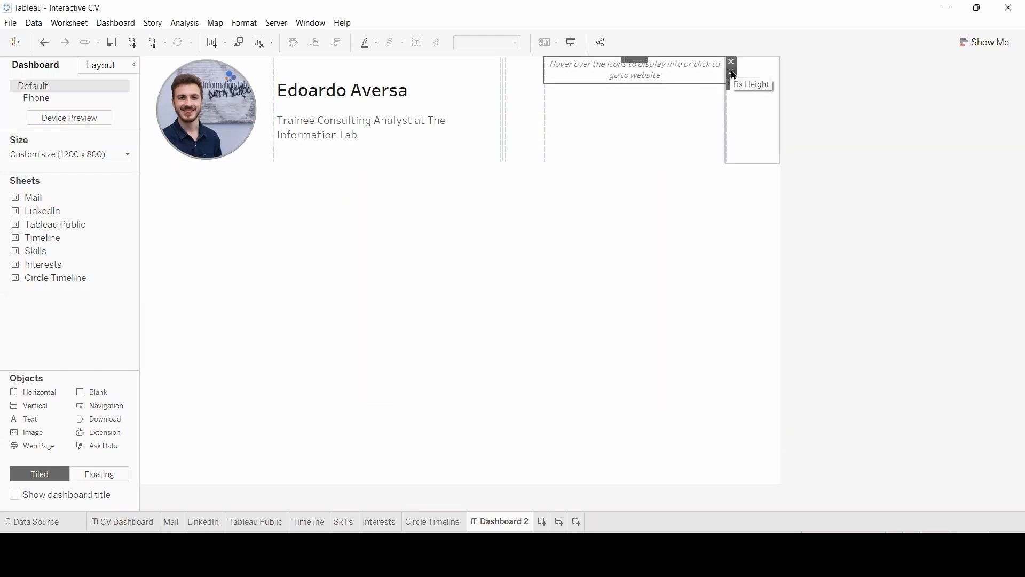
{"action": "left_click", "coordinate": [731, 72]}
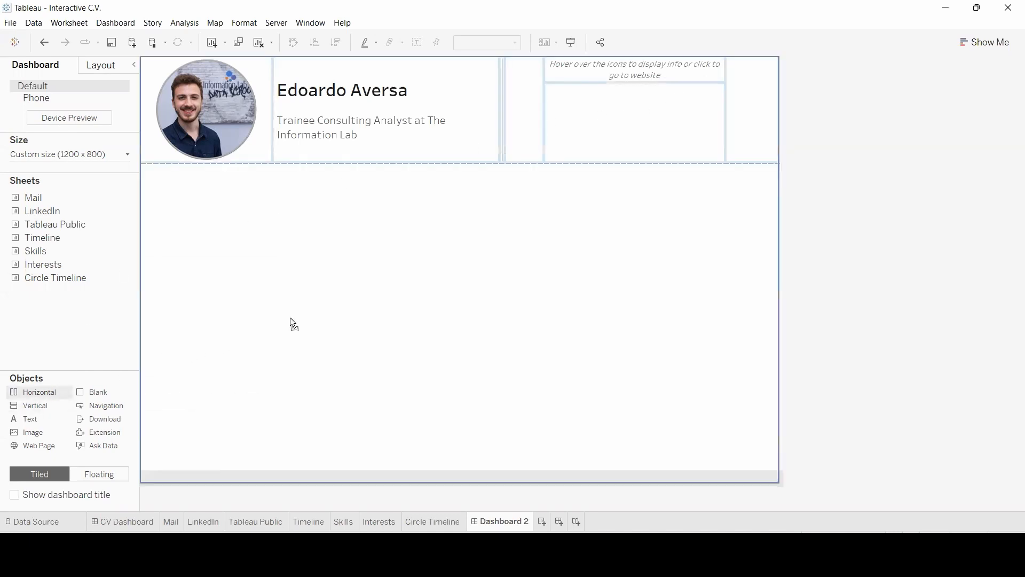
{"action": "left_click", "coordinate": [653, 101]}
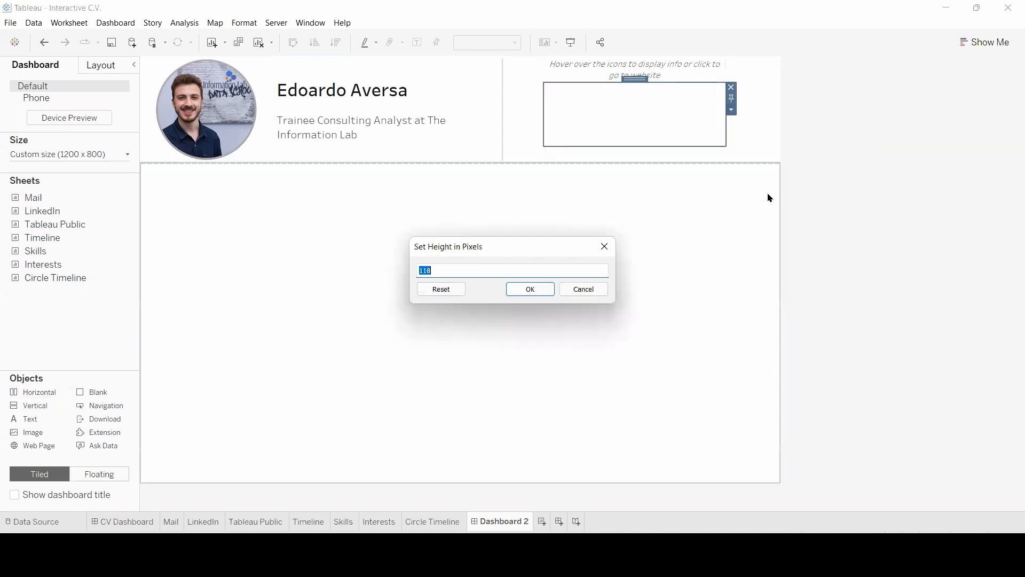
{"action": "type", "text": "12"}
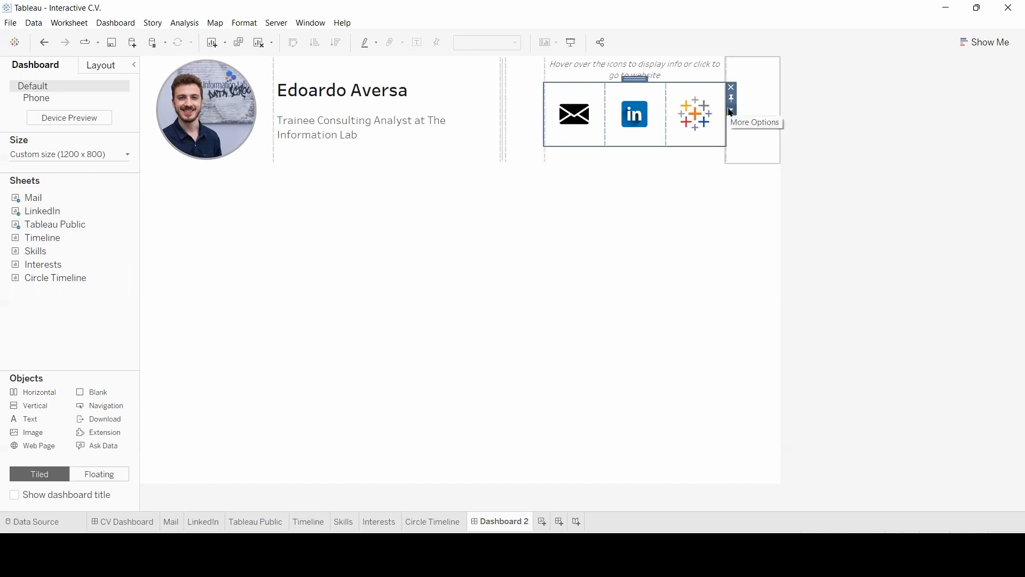
- Set the Blank spacer beneath the icon row to a height of 2 pixels
{"action": "left_click", "coordinate": [730, 109]}
{"action": "type", "text": "2"}
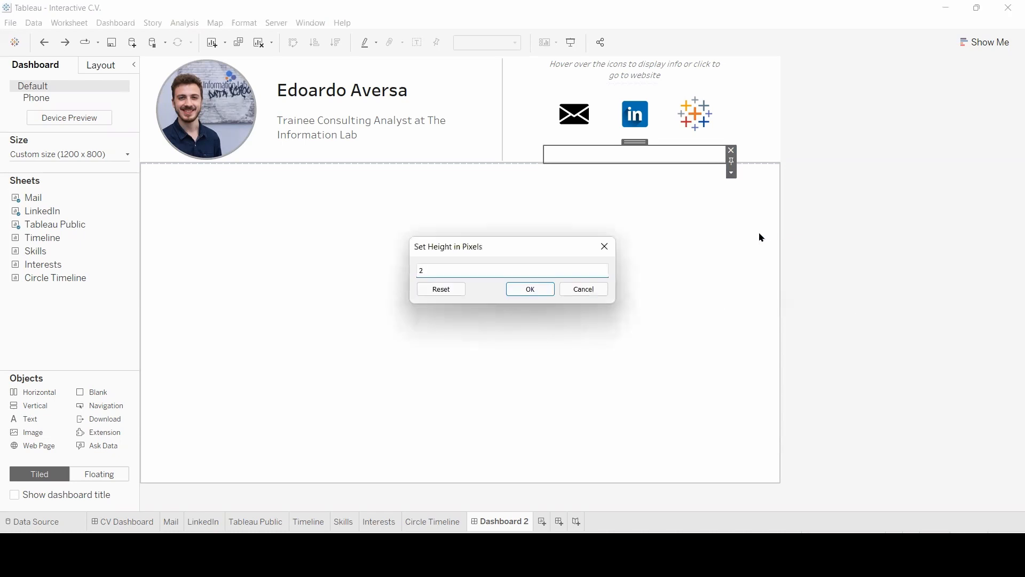
{"action": "left_click", "coordinate": [530, 288]}
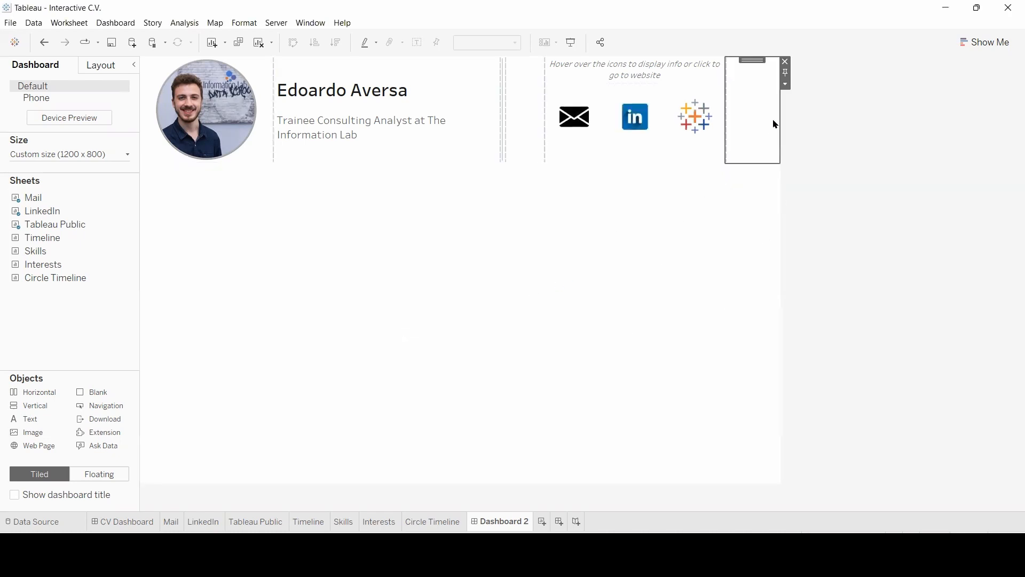
{"action": "mouse_move", "coordinate": [773, 102]}
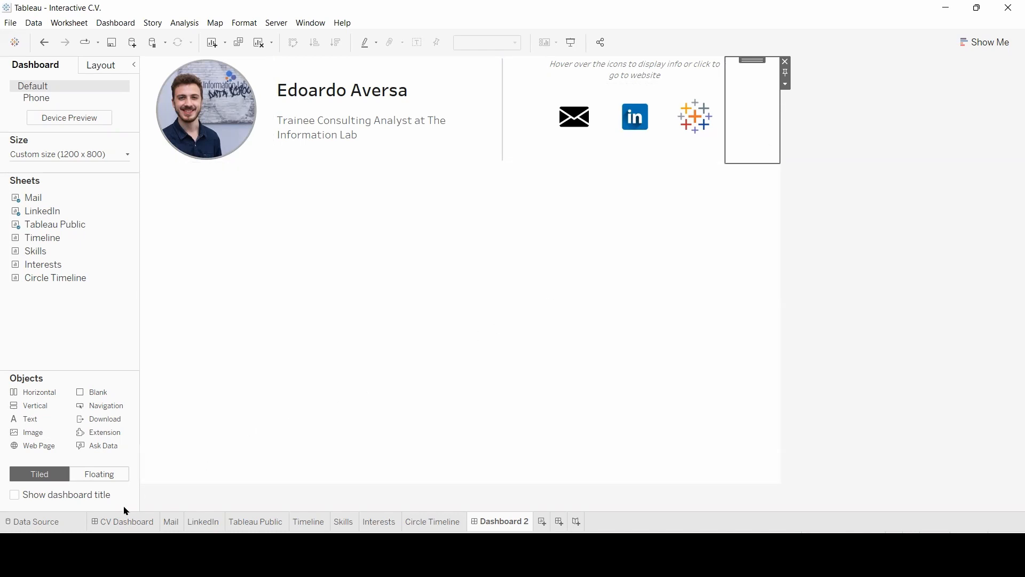
- Check the Outer Padding on the original CV Dashboard's layout, then return to Dashboard 2
{"action": "left_click", "coordinate": [126, 521]}
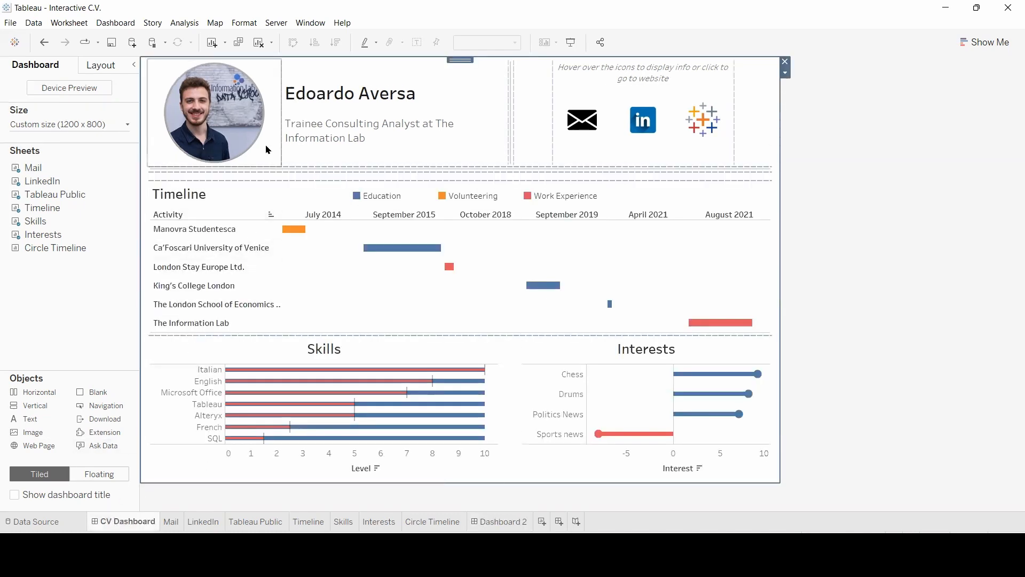
{"action": "left_click", "coordinate": [100, 64]}
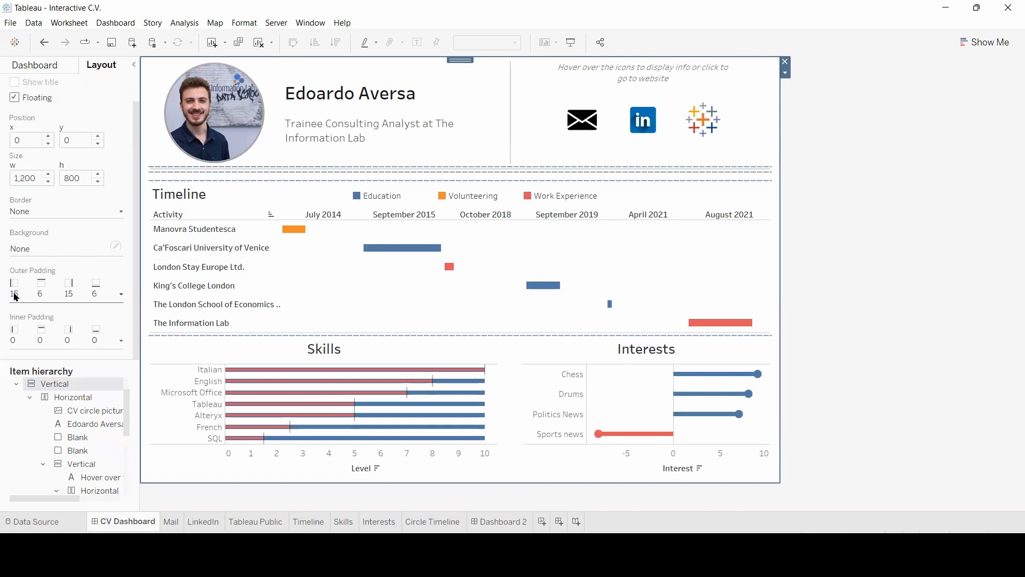
{"action": "mouse_move", "coordinate": [43, 307]}
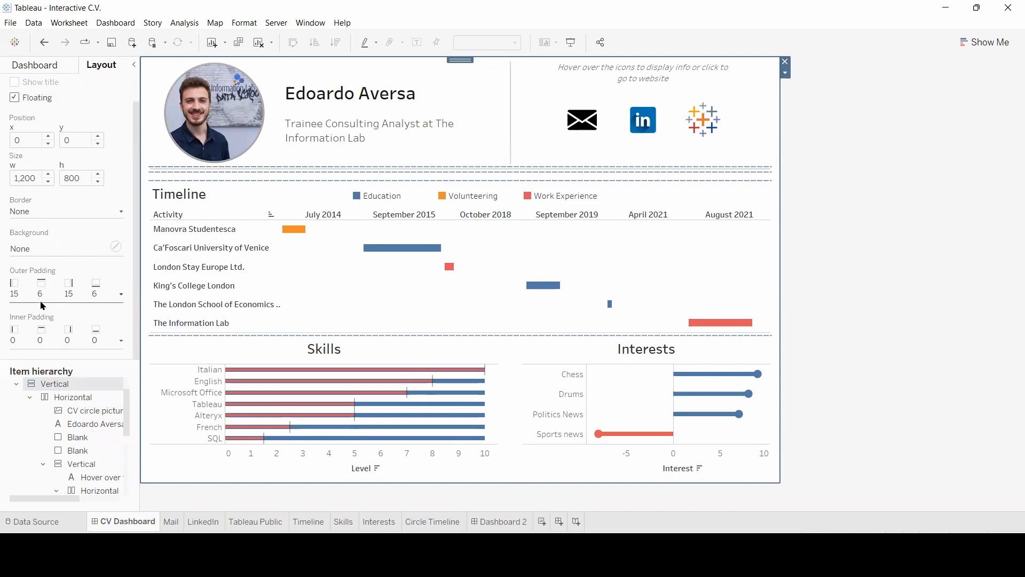
{"action": "left_click", "coordinate": [499, 521]}
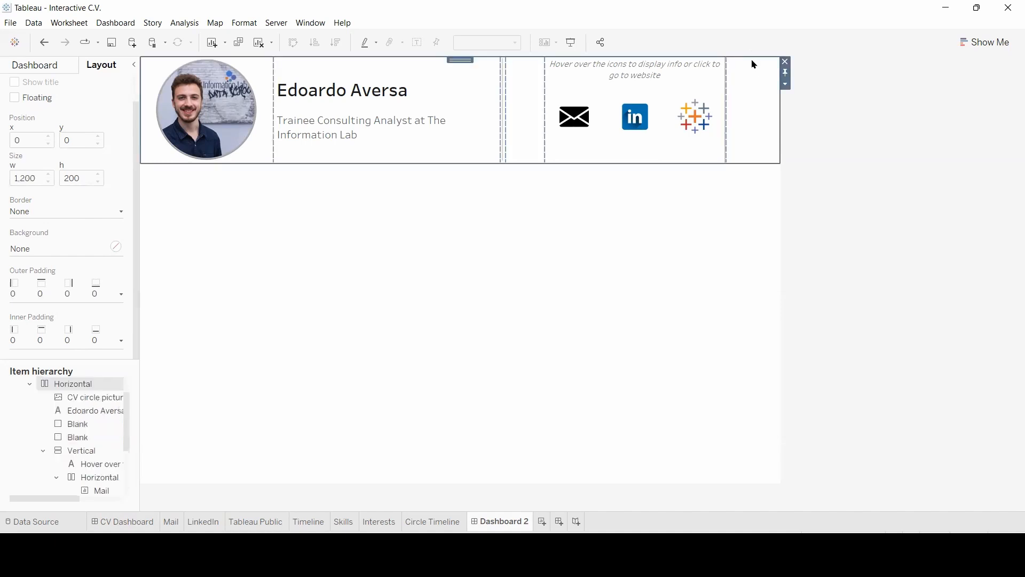
- Give Dashboard 2's outer Vertical container per-side Outer Padding so the header sits inset
{"action": "left_click", "coordinate": [15, 97]}
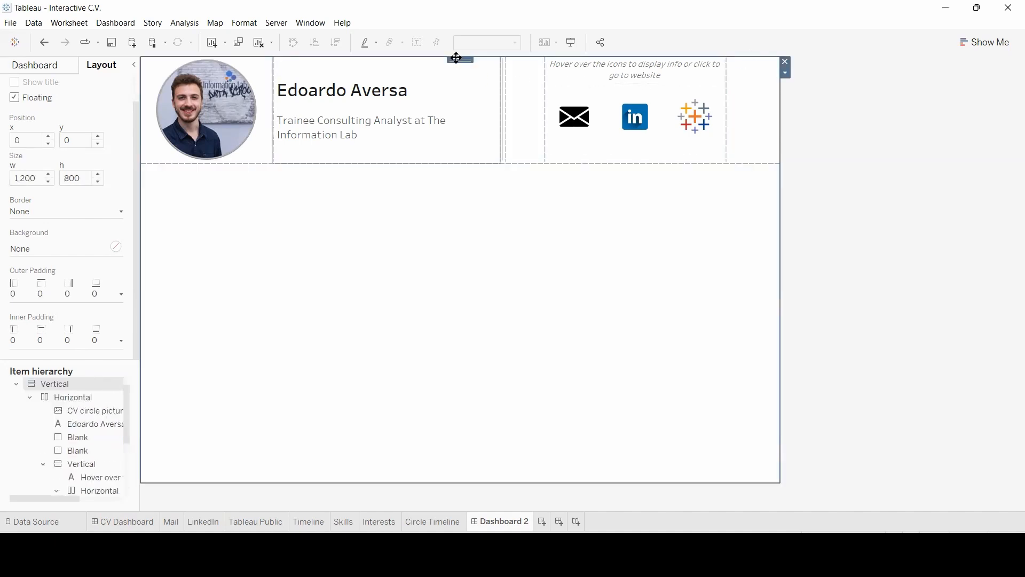
{"action": "left_click", "coordinate": [122, 294]}
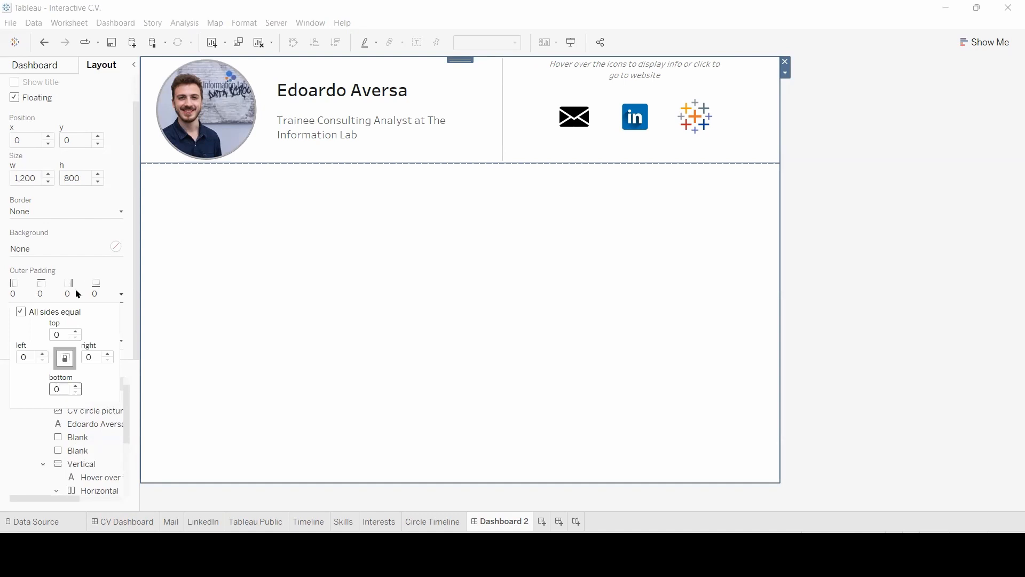
{"action": "left_click", "coordinate": [21, 312]}
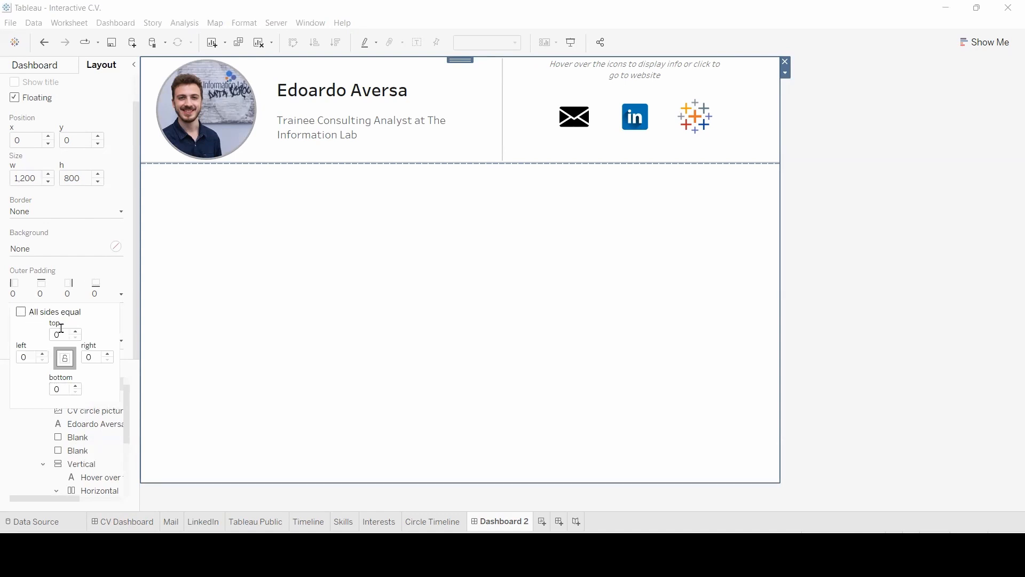
{"action": "left_click", "coordinate": [59, 333]}
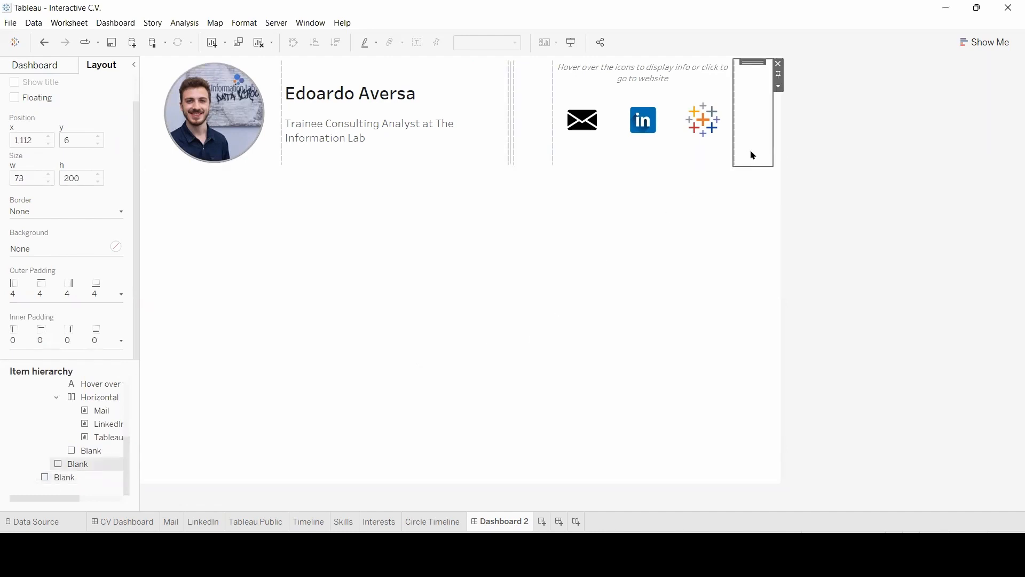
{"action": "mouse_move", "coordinate": [745, 134]}
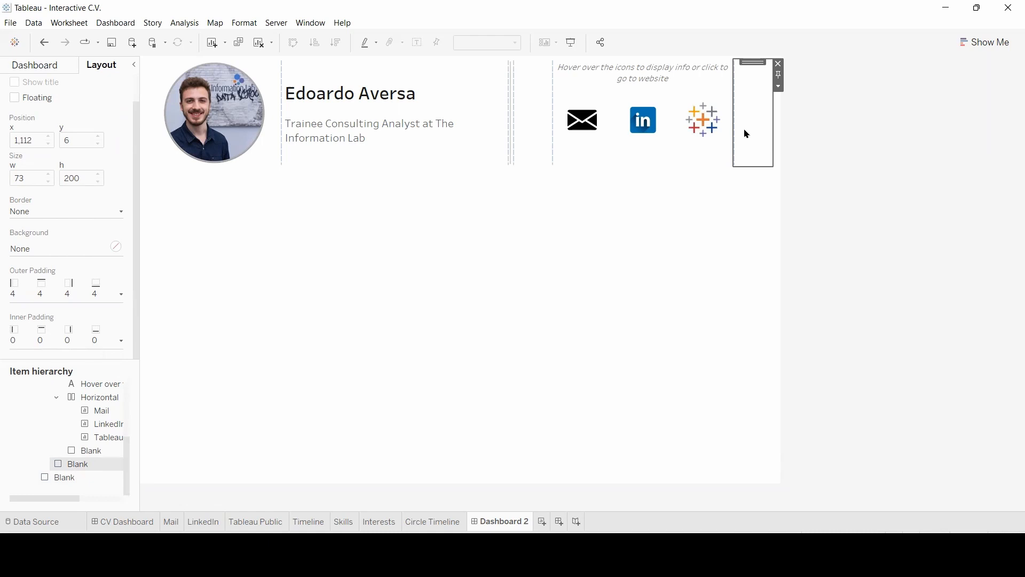
{"action": "mouse_move", "coordinate": [713, 164]}
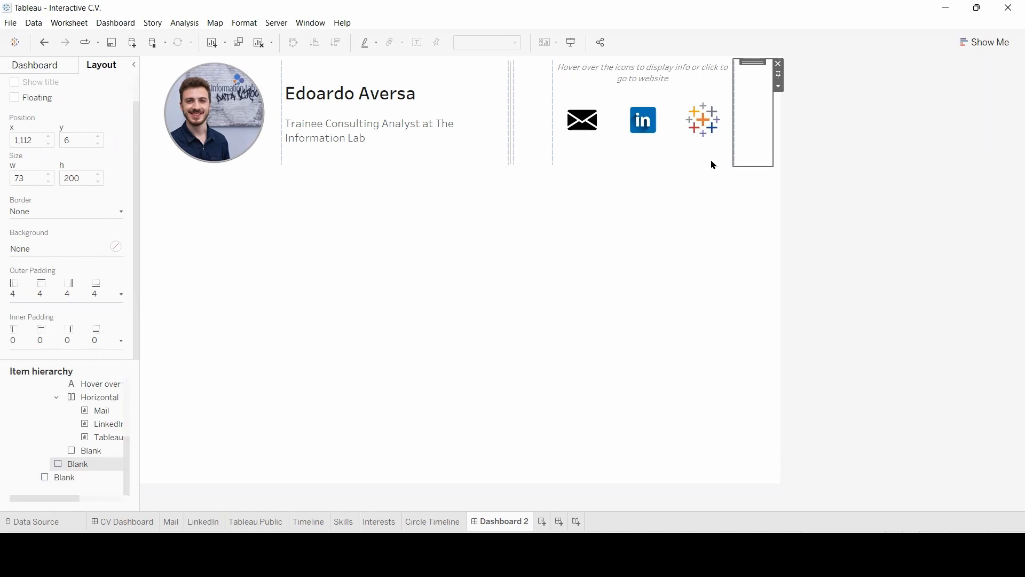
- Bring up the original CV Dashboard to compare its 15 and 6 padding
{"action": "left_click", "coordinate": [126, 521]}
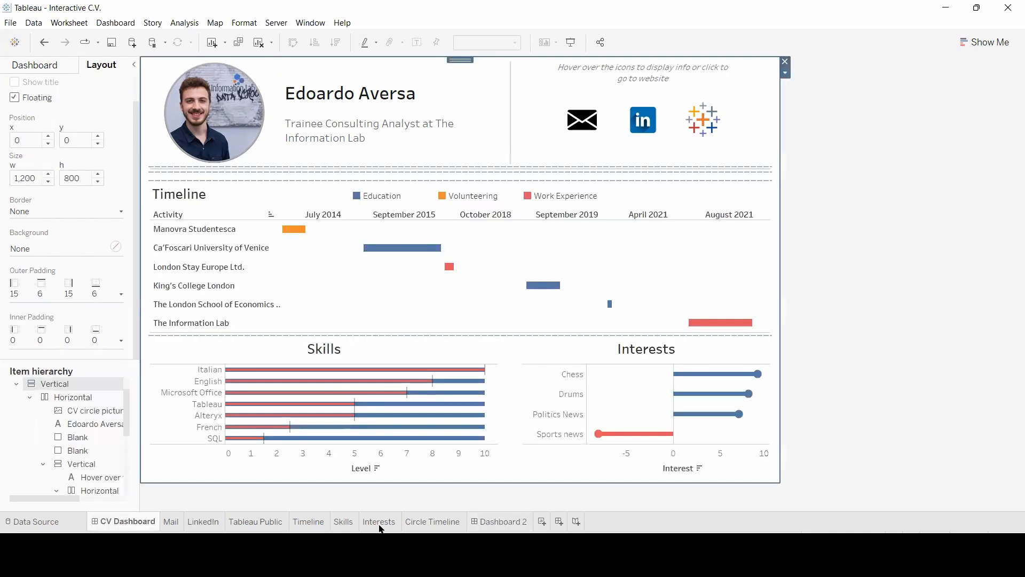